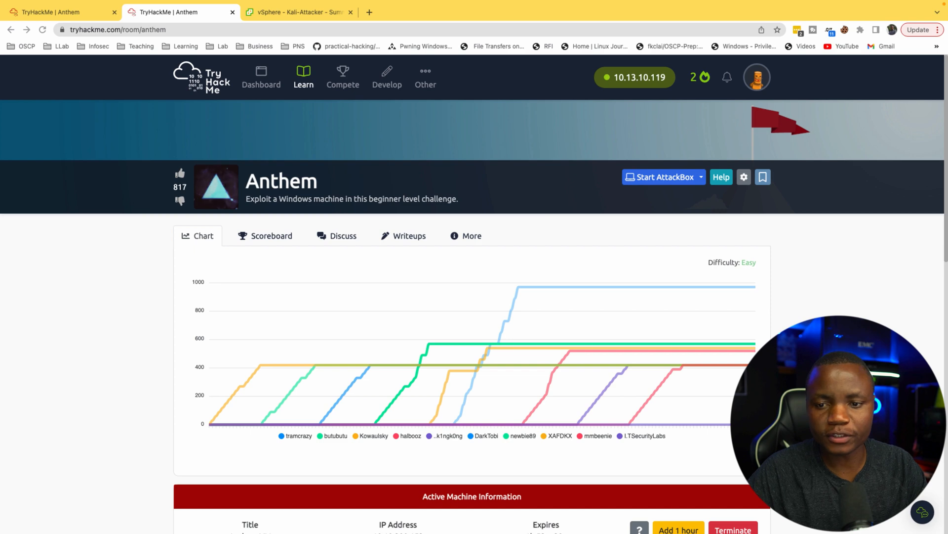
# Step: Scroll through Task 1 of the Anthem room while the nmap -sV -sC scan of 10.10.200.153 runs
pyautogui.scroll(-3)
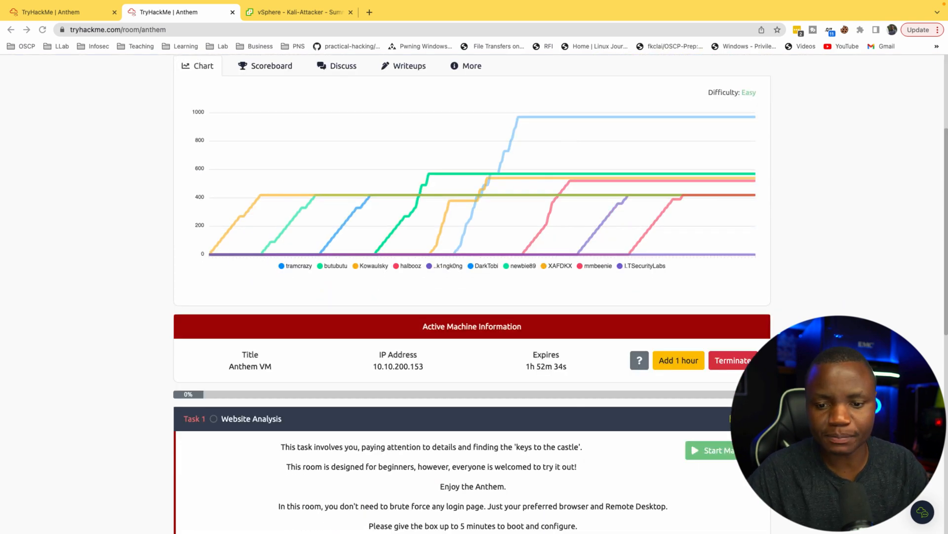
pyautogui.scroll(-3)
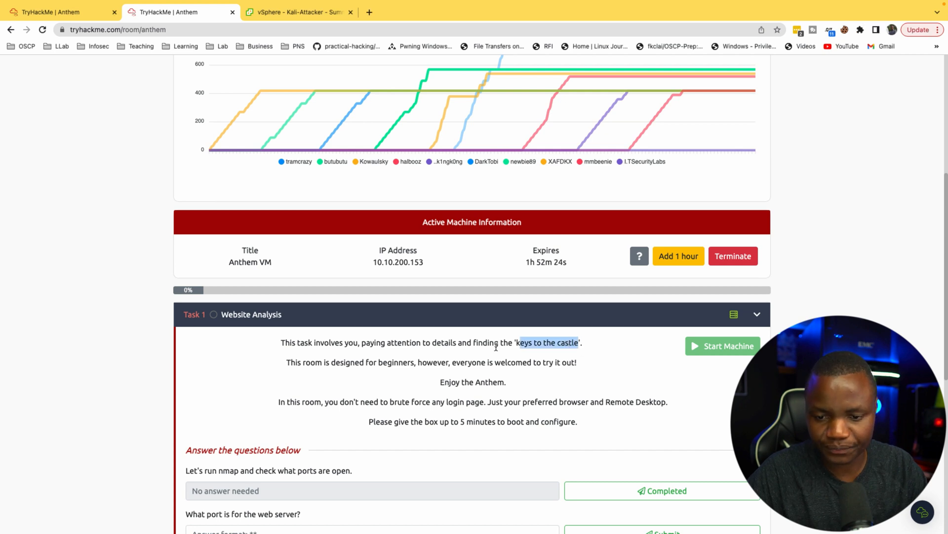
pyautogui.moveTo(528, 371)
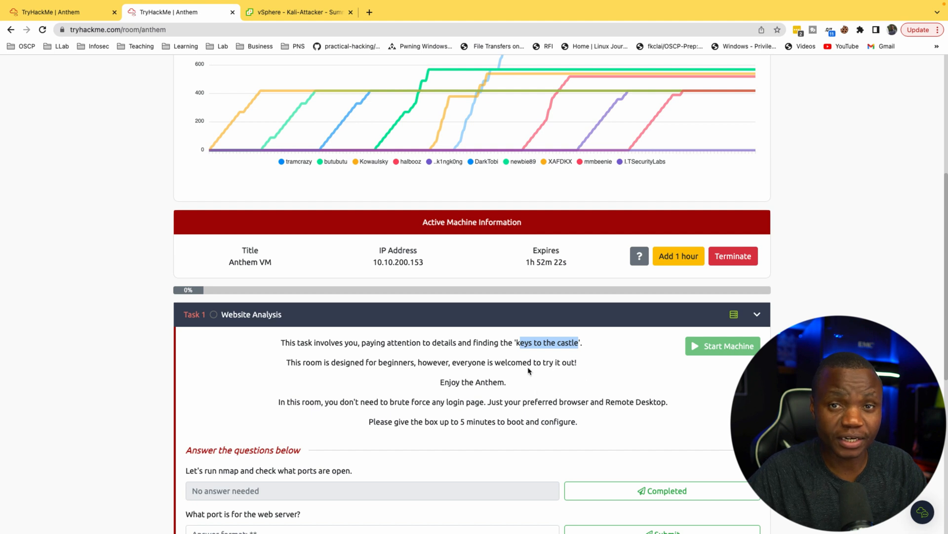
pyautogui.moveTo(375, 366)
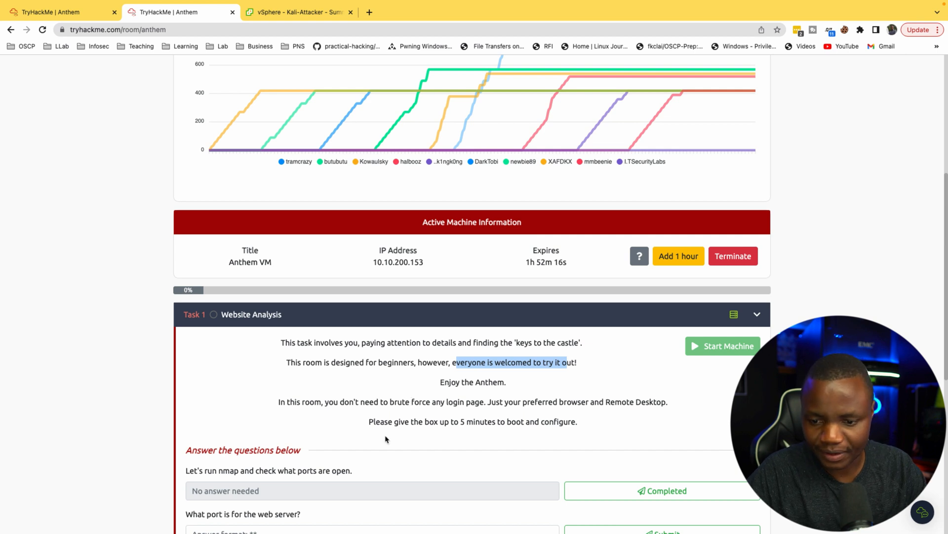
pyautogui.scroll(-3)
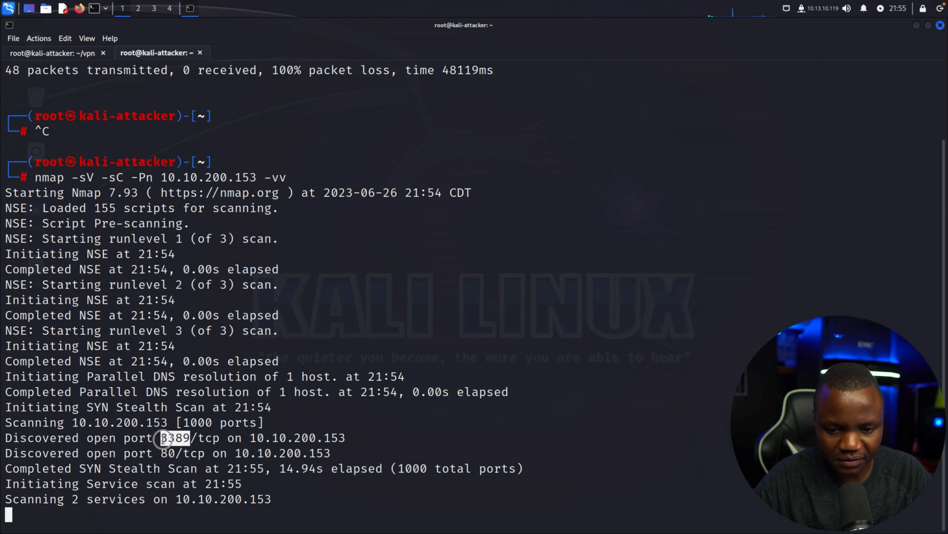
# Step: Pick out open port 3389 in the nmap output before returning to the room questions
pyautogui.doubleClick(176, 438)
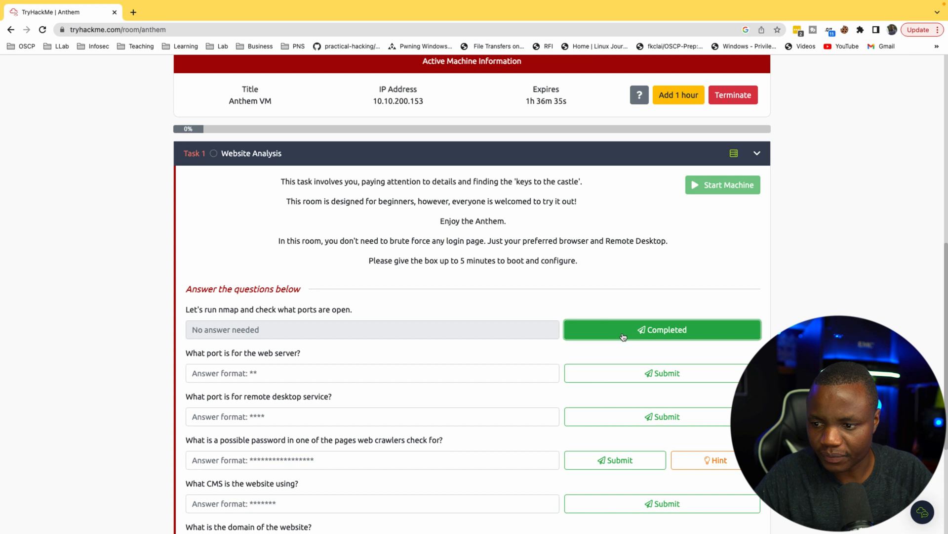
# Step: Mark the port-scan question done and answer the web server port question with 80
pyautogui.click(662, 329)
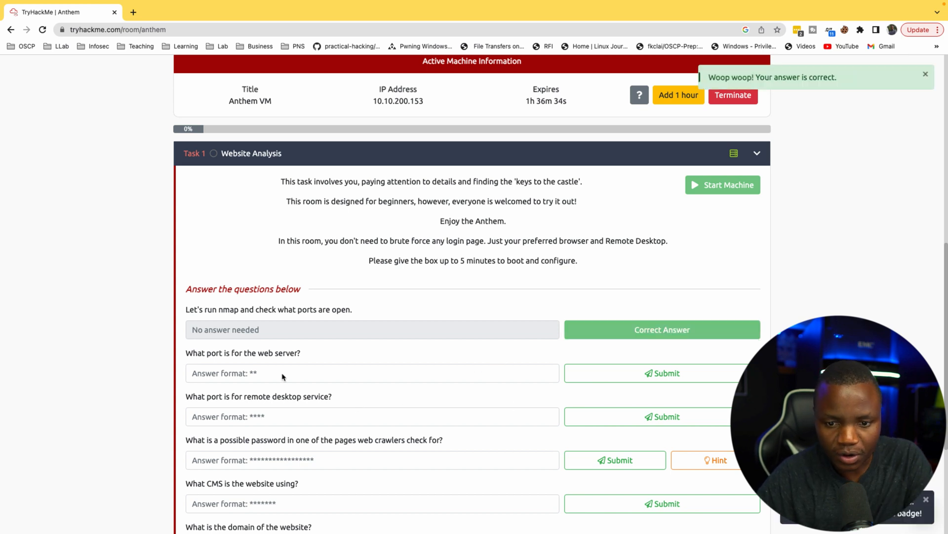
pyautogui.moveTo(271, 381)
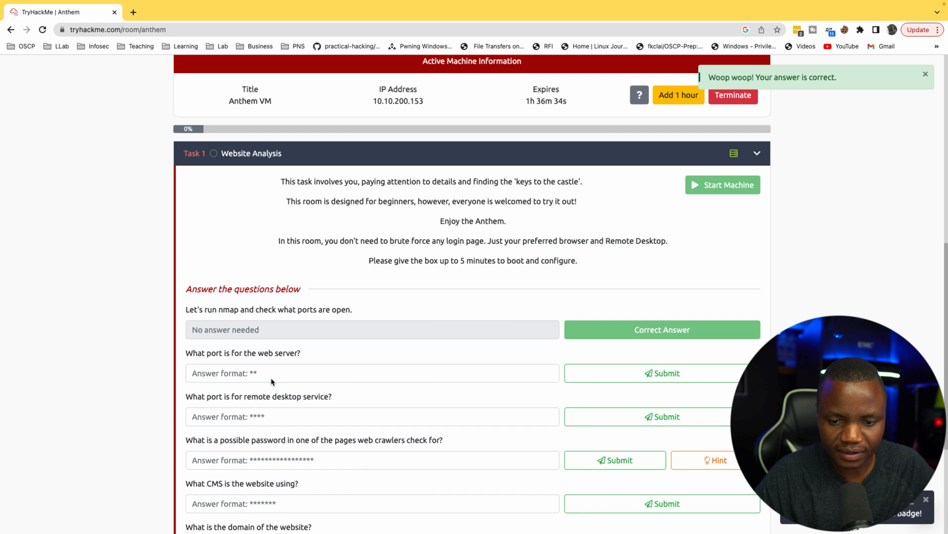
pyautogui.click(373, 373)
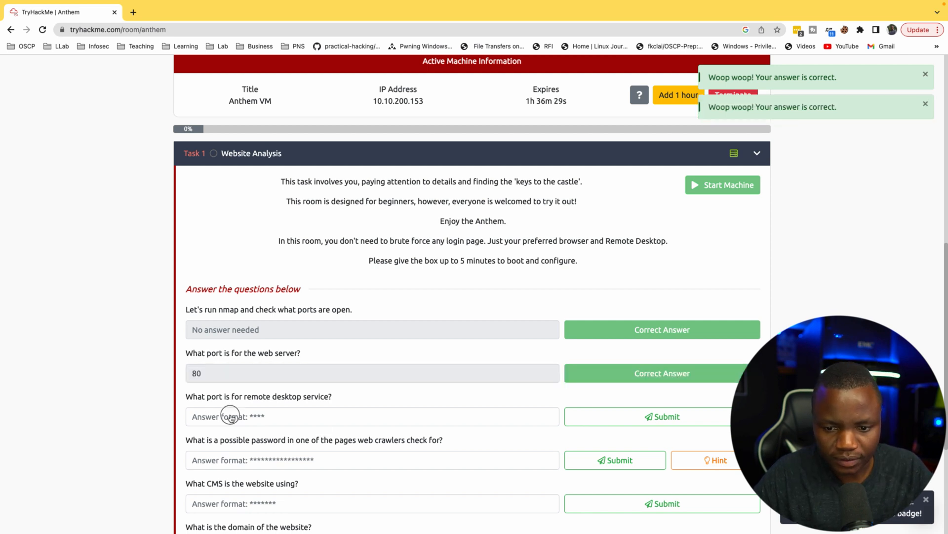
pyautogui.moveTo(290, 422)
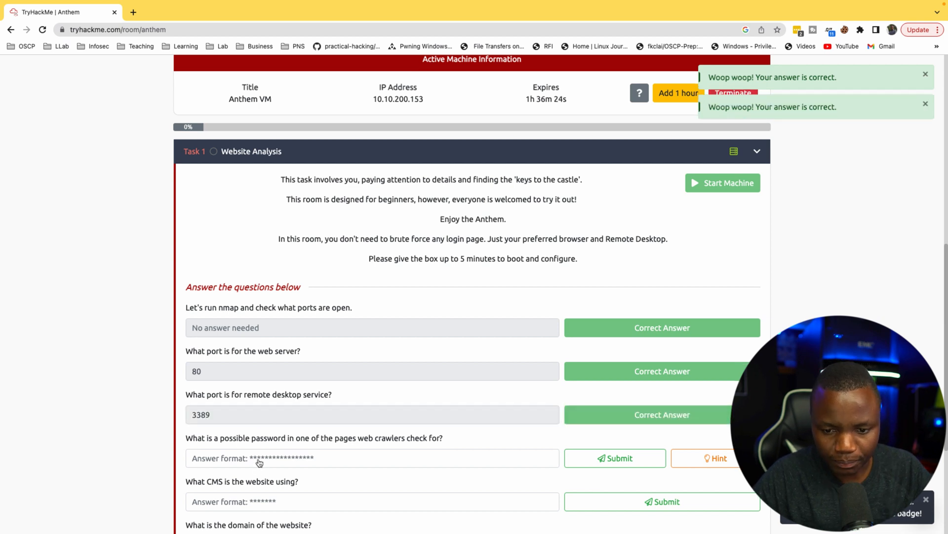
pyautogui.moveTo(294, 451)
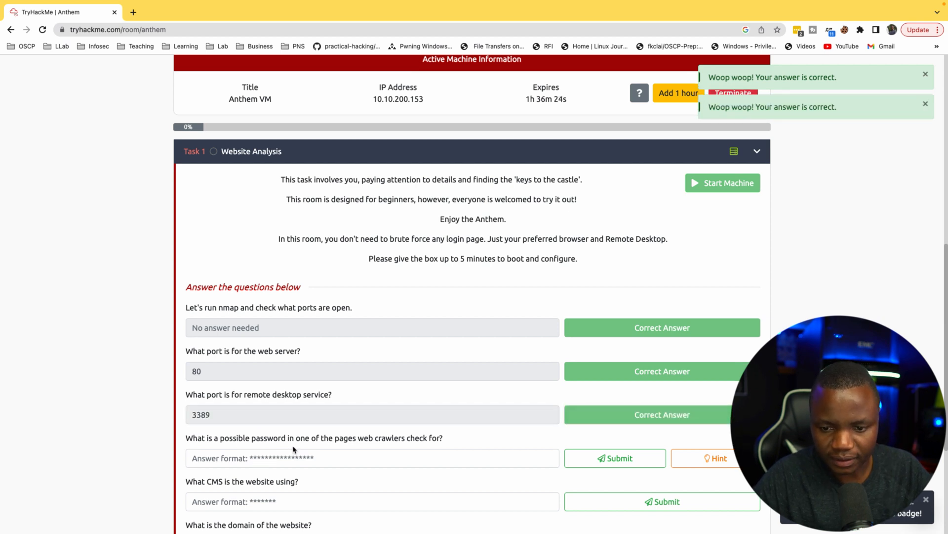
pyautogui.moveTo(373, 458)
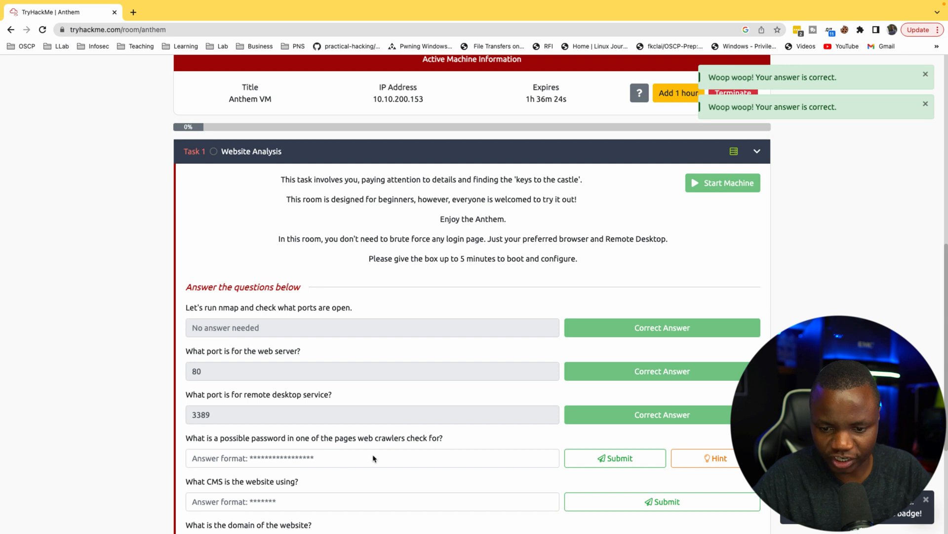
# Step: Review the finished nmap report showing HTTP on 80, RDP on 3389 and host WIN-LU09299160F
pyautogui.click(372, 455)
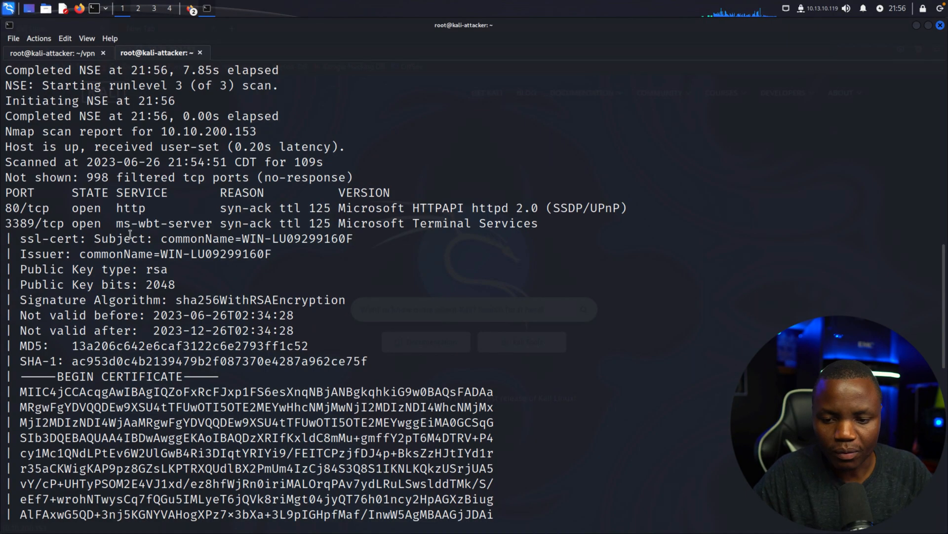
pyautogui.moveTo(208, 278)
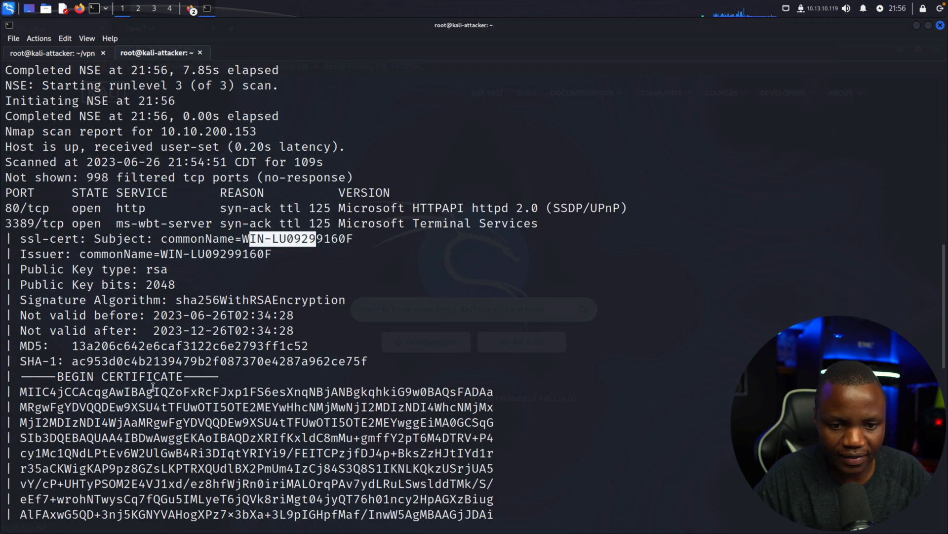
pyautogui.scroll(-3)
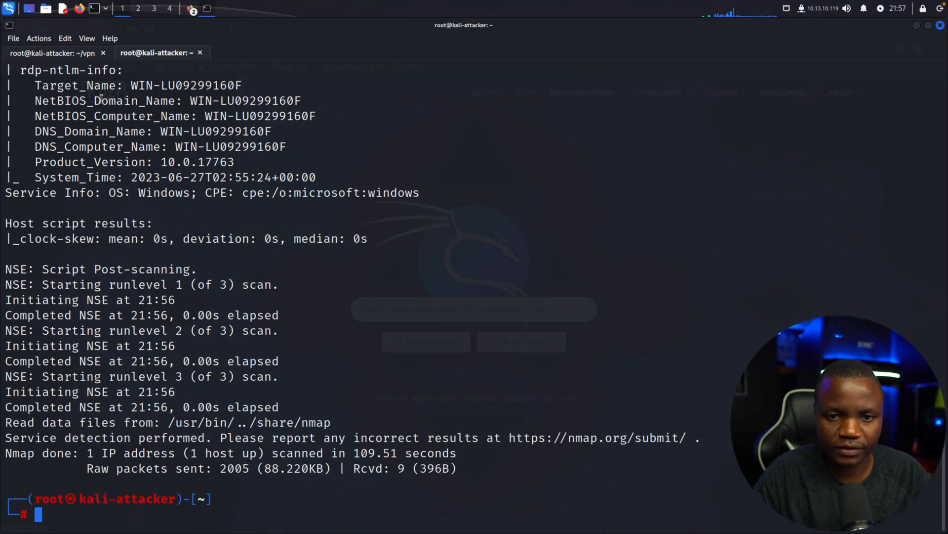
# Step: Run xfreerdp against /v:10.10.200.153 as vagrant and read the ERRCONNECT_LOGON_FAILURE error
pyautogui.click(11, 38)
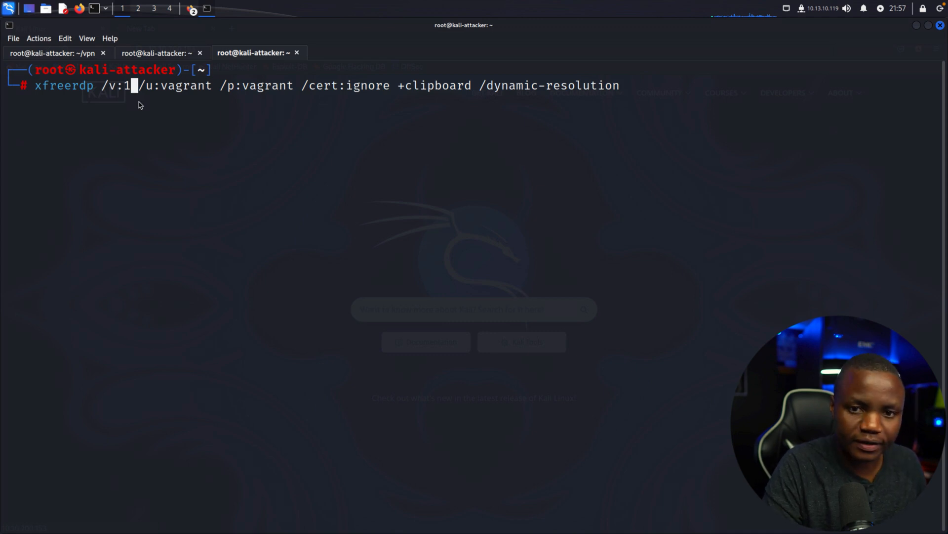
pyautogui.write('0.1.200.153')
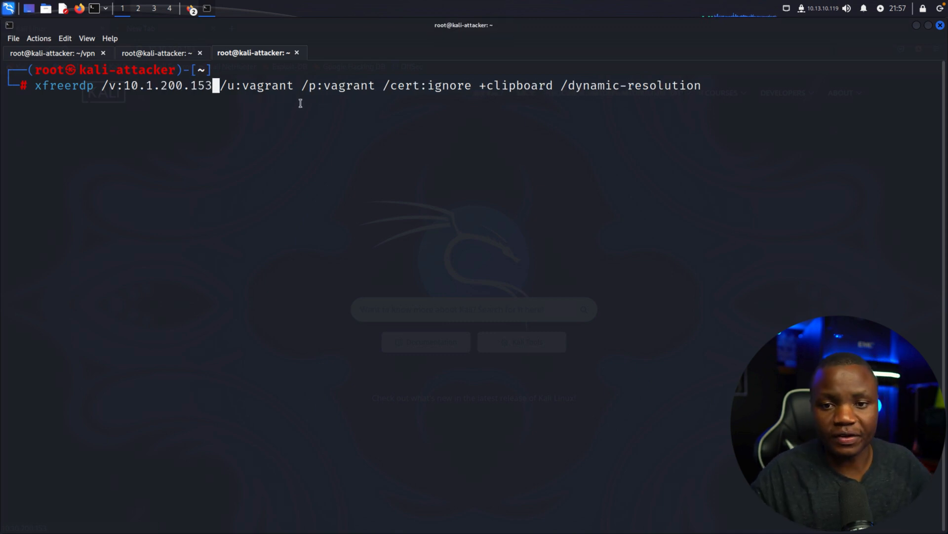
pyautogui.doubleClick(274, 85)
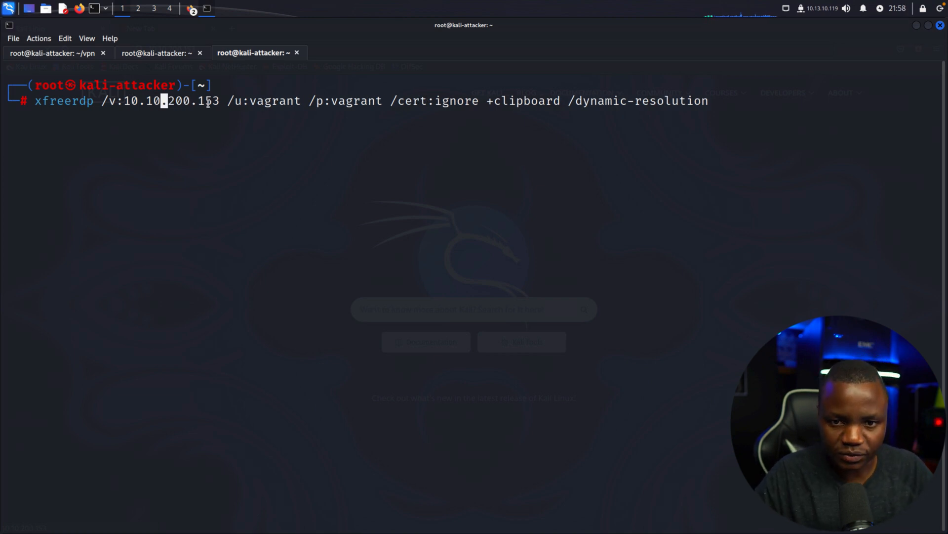
pyautogui.doubleClick(281, 101)
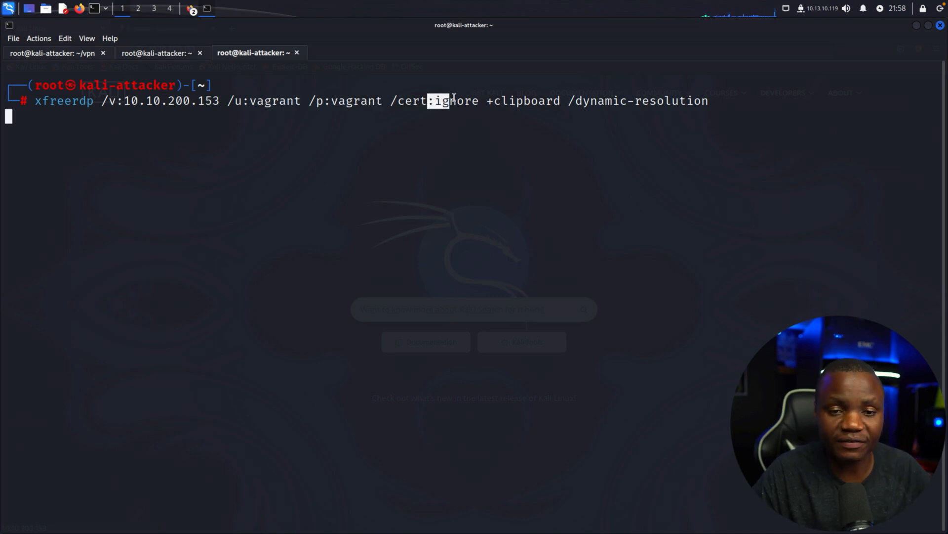
pyautogui.press('Return')
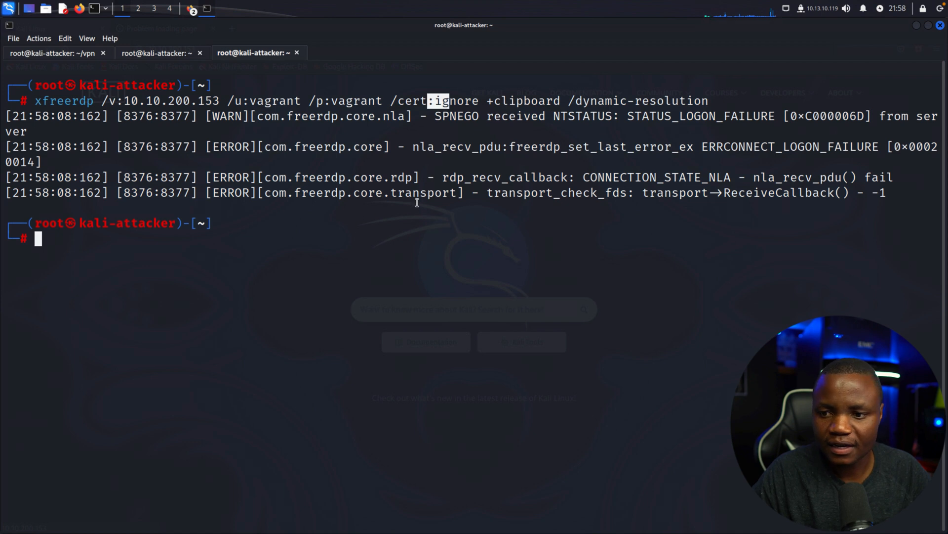
pyautogui.doubleClick(261, 101)
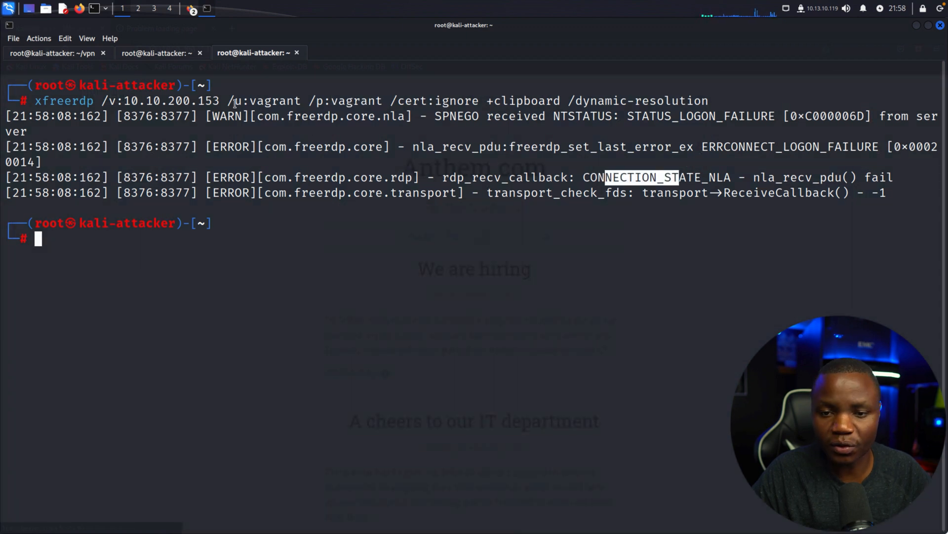
# Step: Switch to the Anthem.com blog window at 10.10.200.153 and look over its home page posts
pyautogui.click(192, 9)
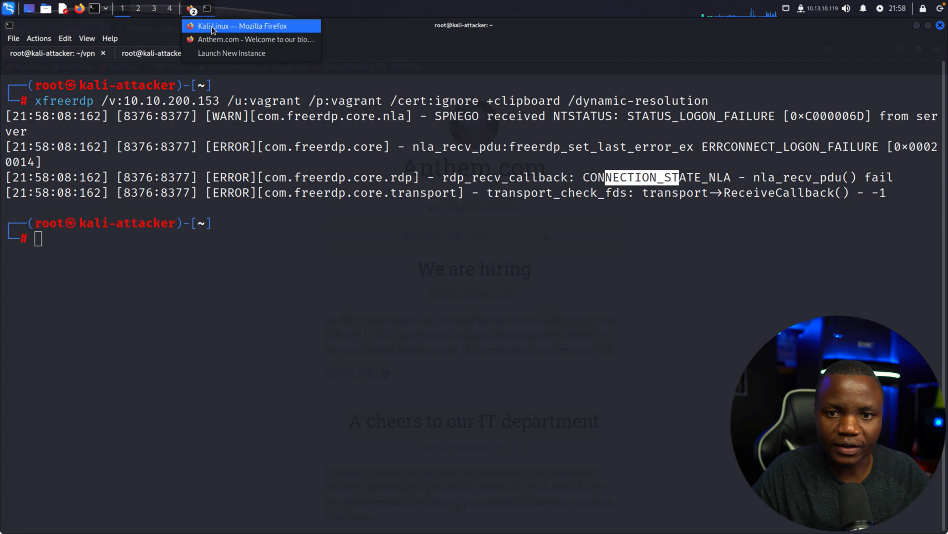
pyautogui.click(242, 25)
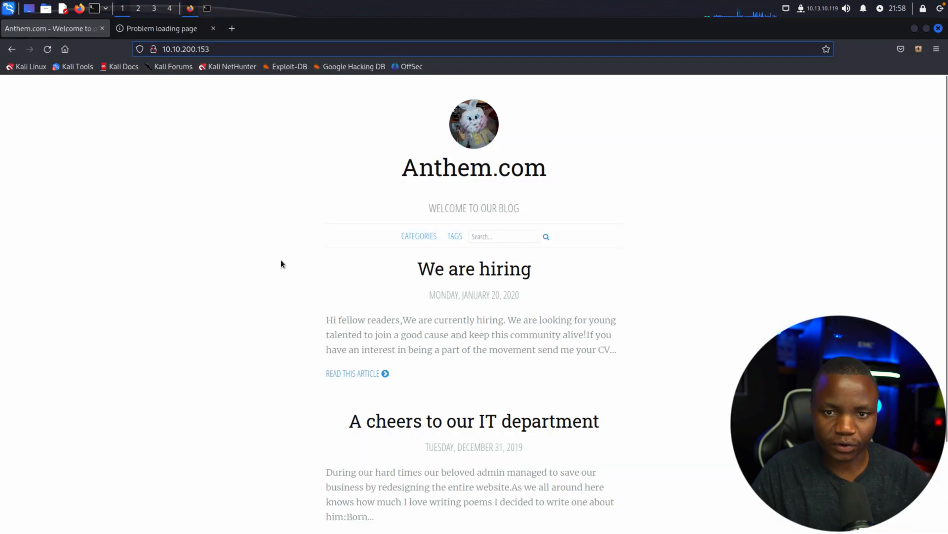
pyautogui.scroll(-3)
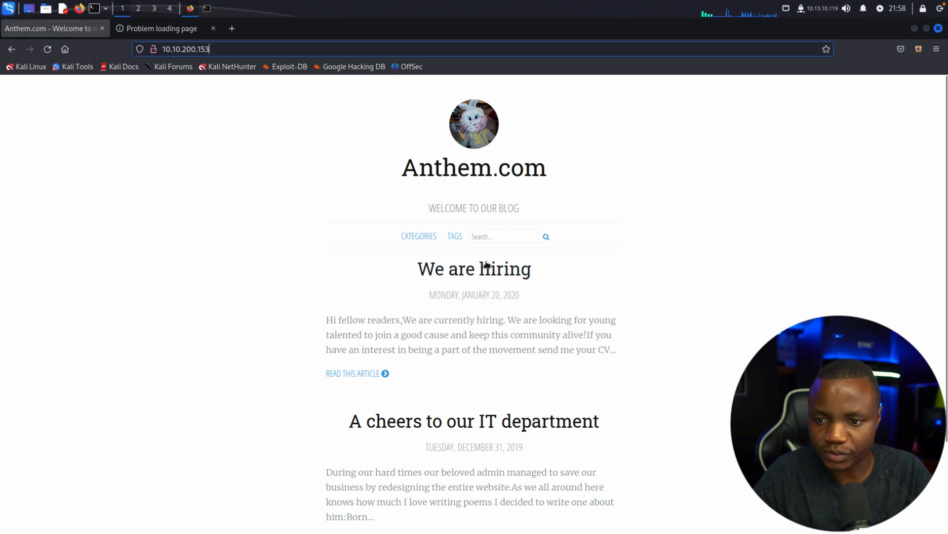
pyautogui.scroll(-3)
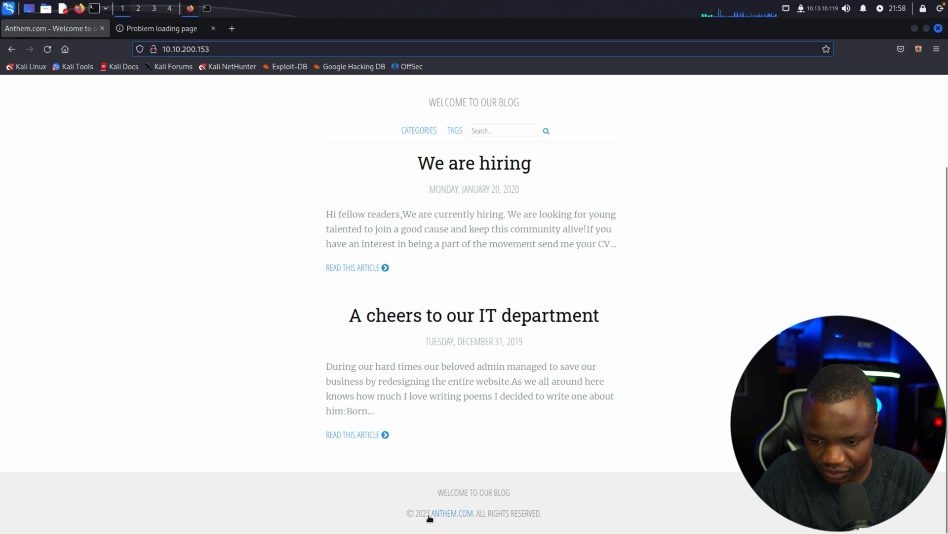
pyautogui.click(185, 49)
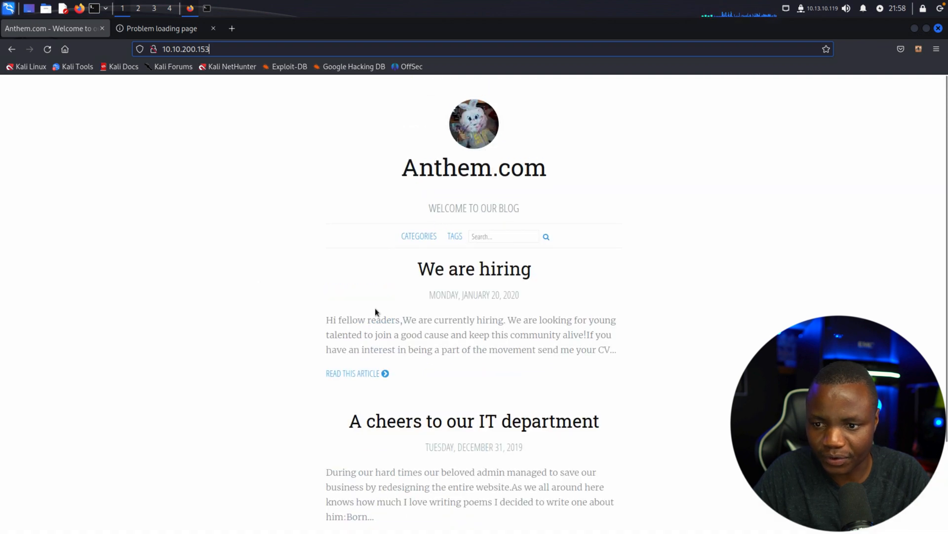
pyautogui.moveTo(354, 373)
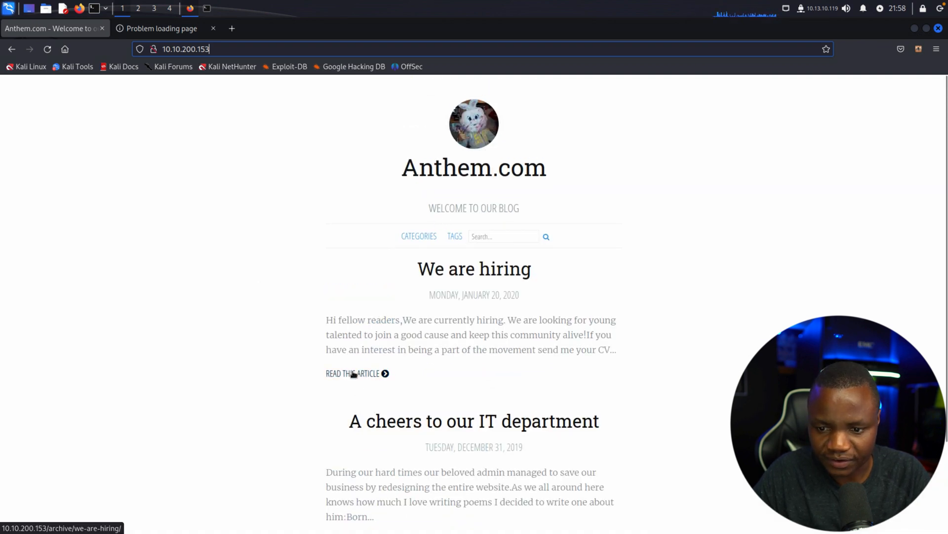
pyautogui.moveTo(211, 80)
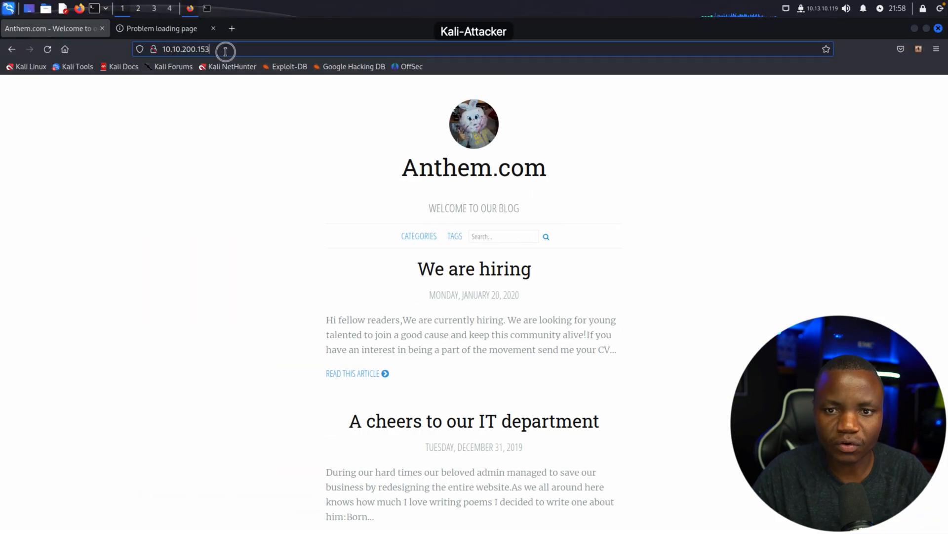
pyautogui.write('/robots.txt')
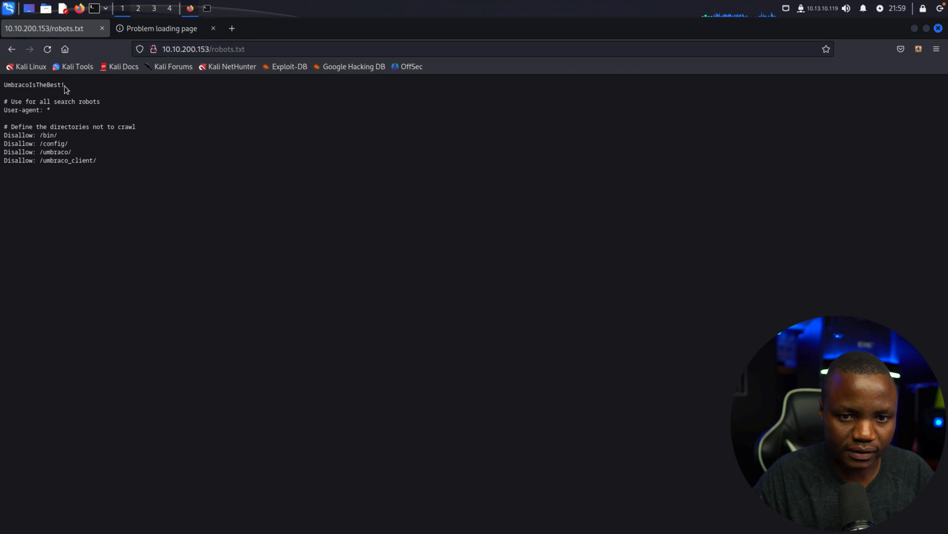
pyautogui.rightClick(40, 85)
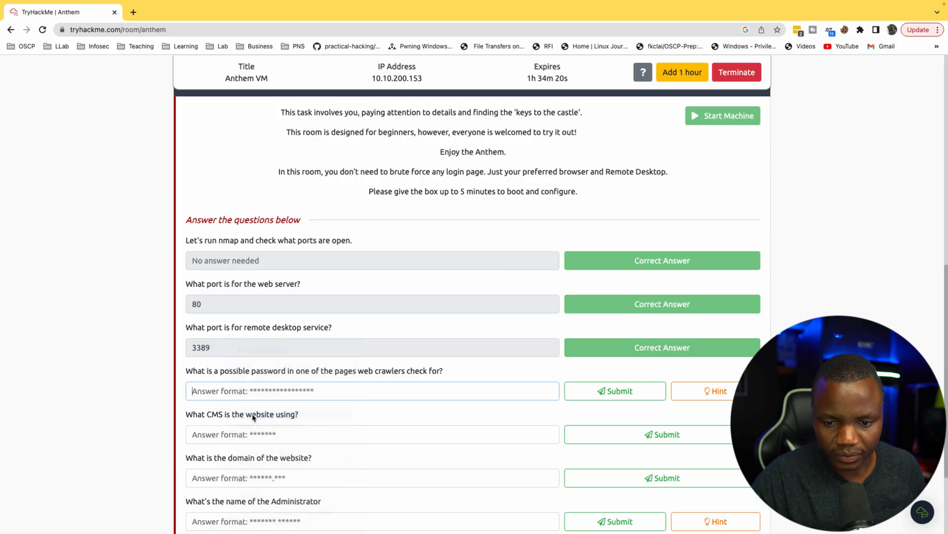
pyautogui.write('UmbracoIsTheBest!')
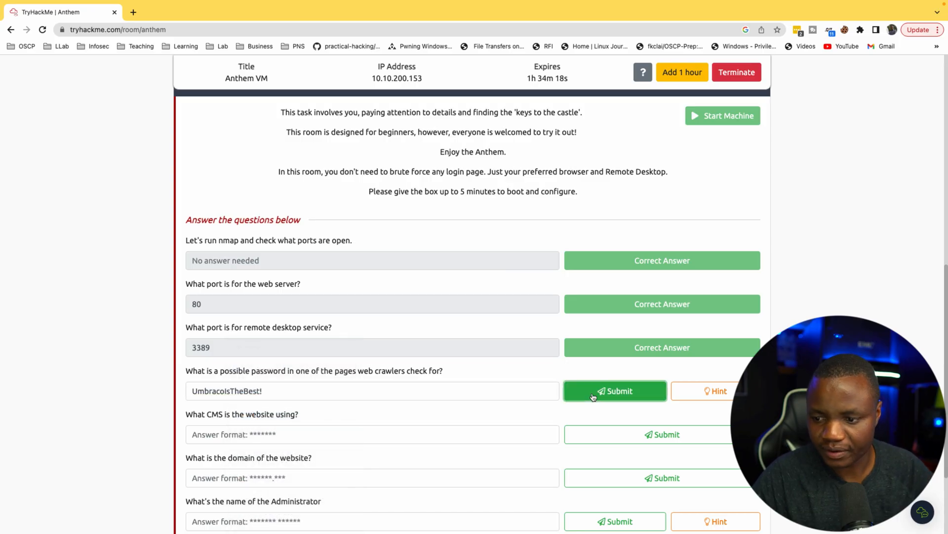
pyautogui.click(615, 390)
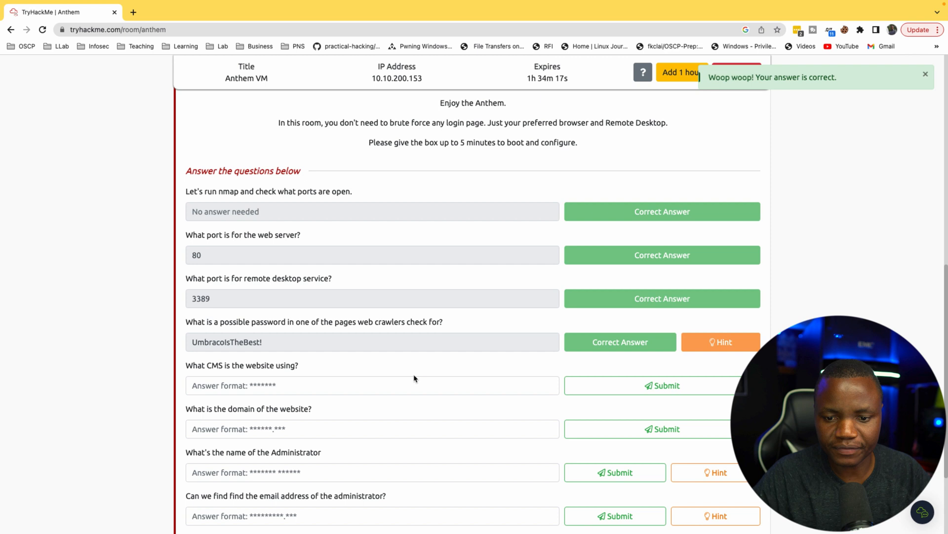
pyautogui.scroll(-3)
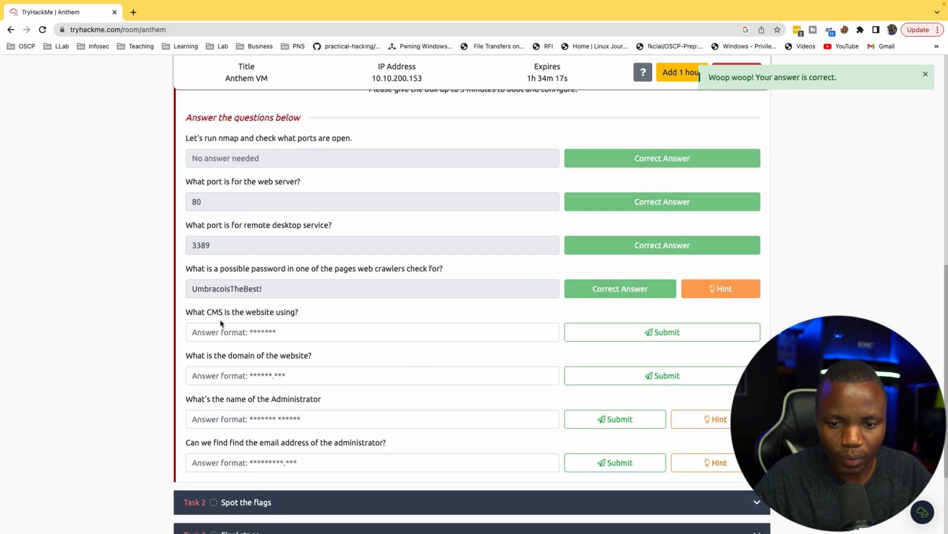
pyautogui.moveTo(282, 322)
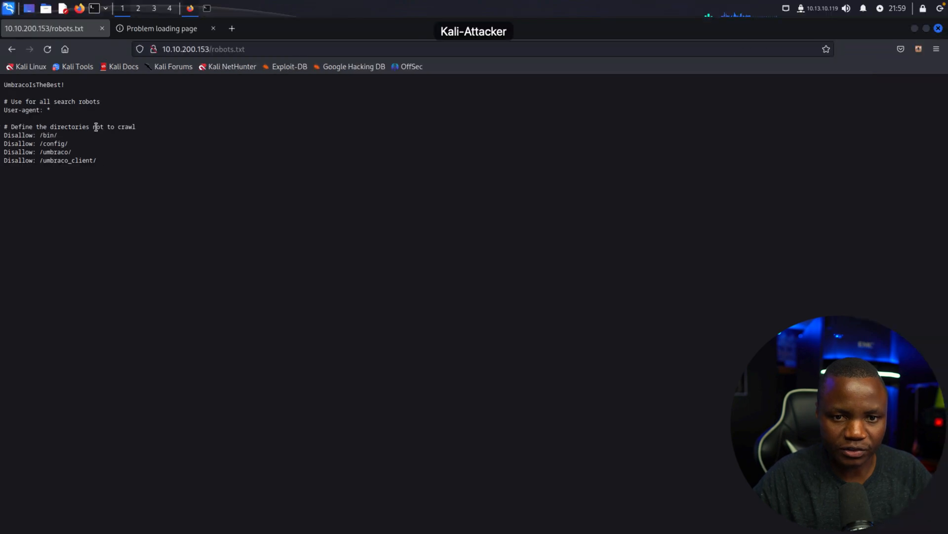
pyautogui.moveTo(69, 156)
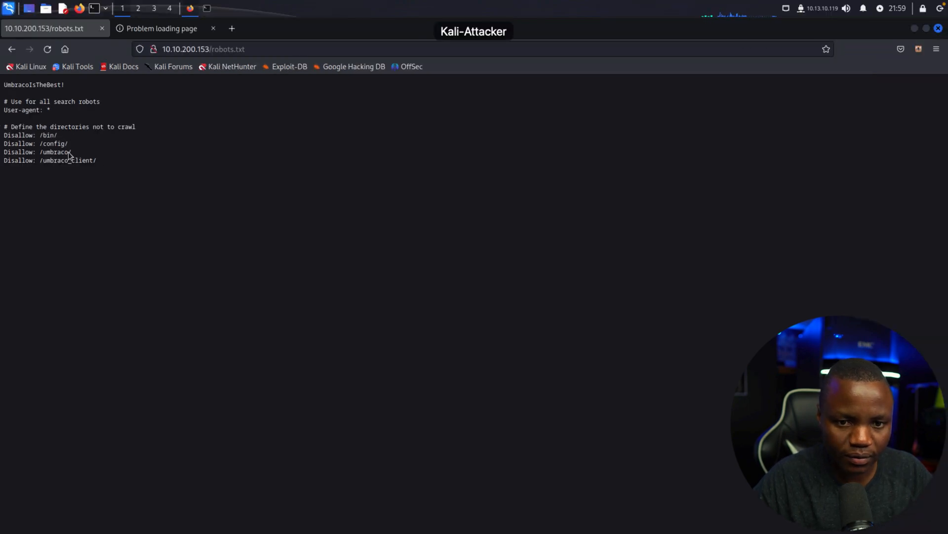
pyautogui.doubleClick(54, 152)
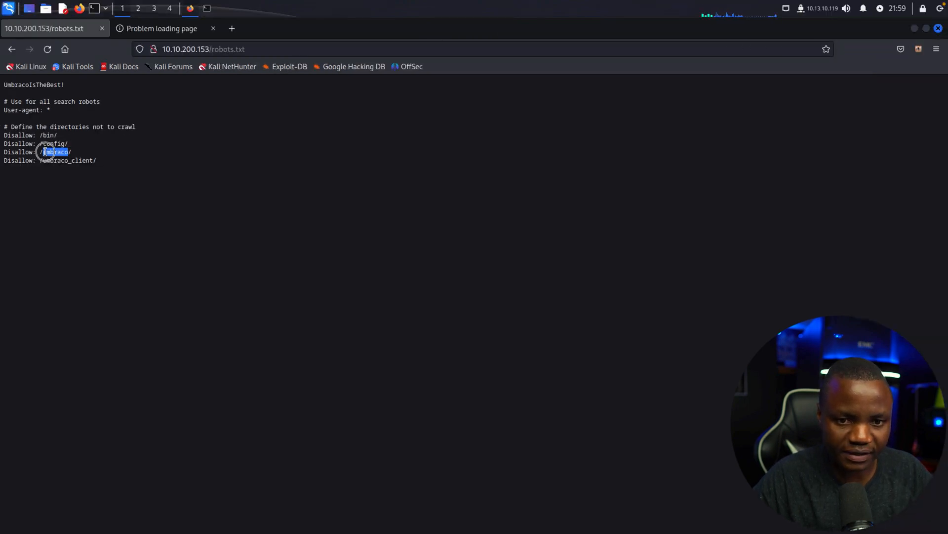
pyautogui.rightClick(54, 152)
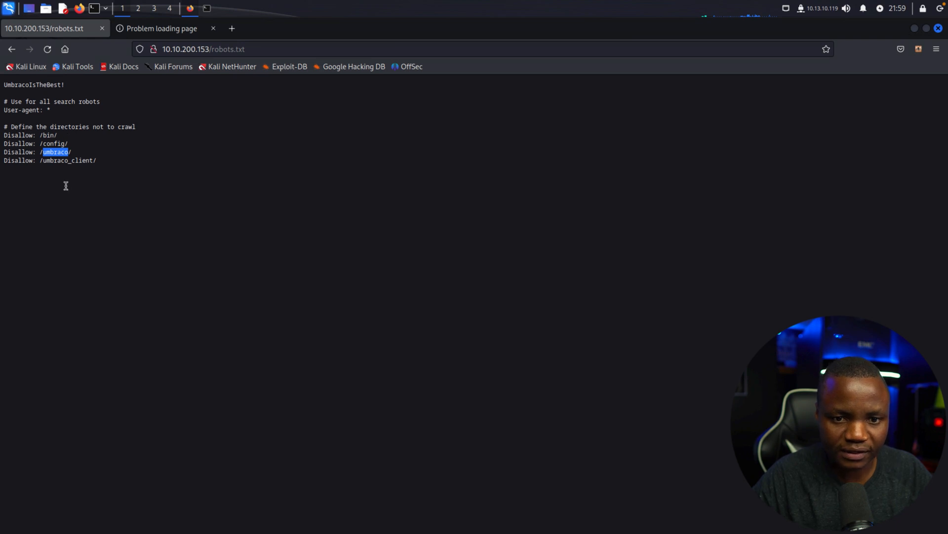
pyautogui.moveTo(257, 139)
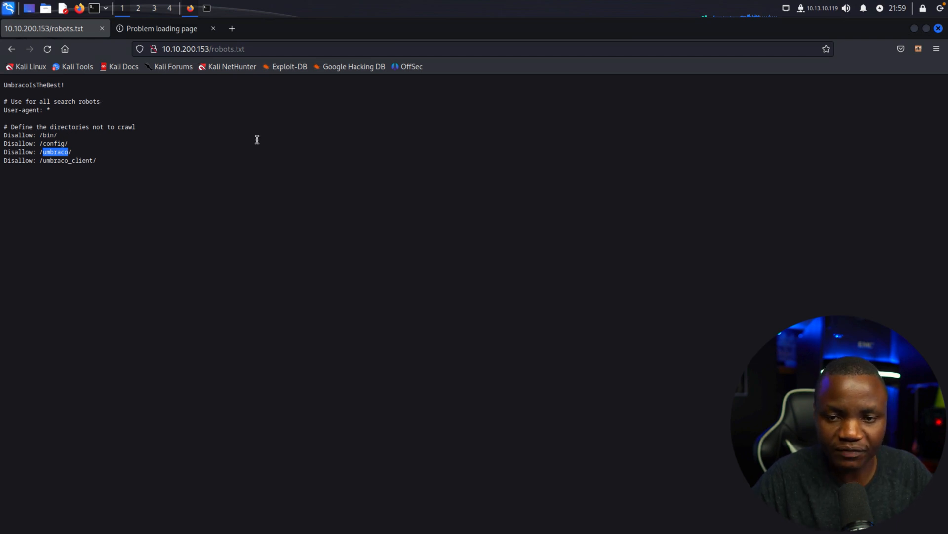
pyautogui.moveTo(251, 118)
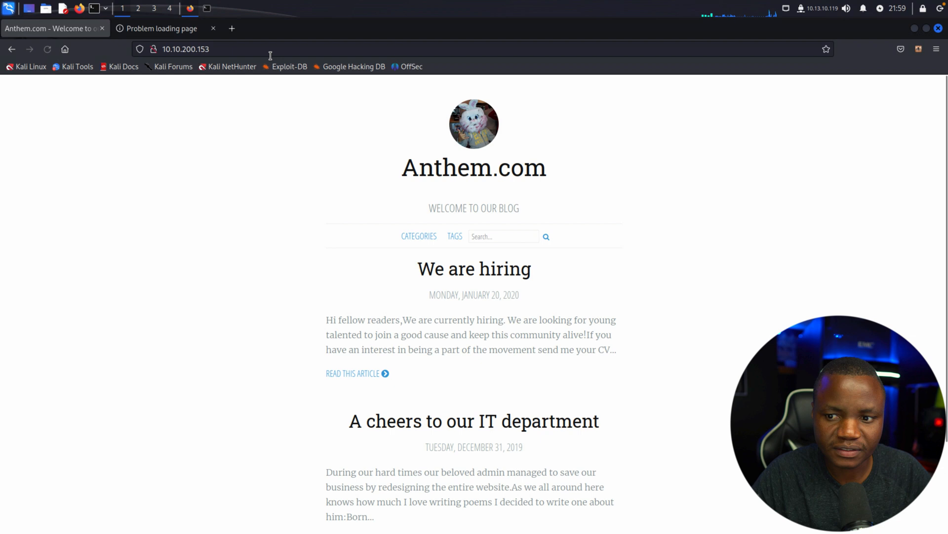
pyautogui.moveTo(474, 268)
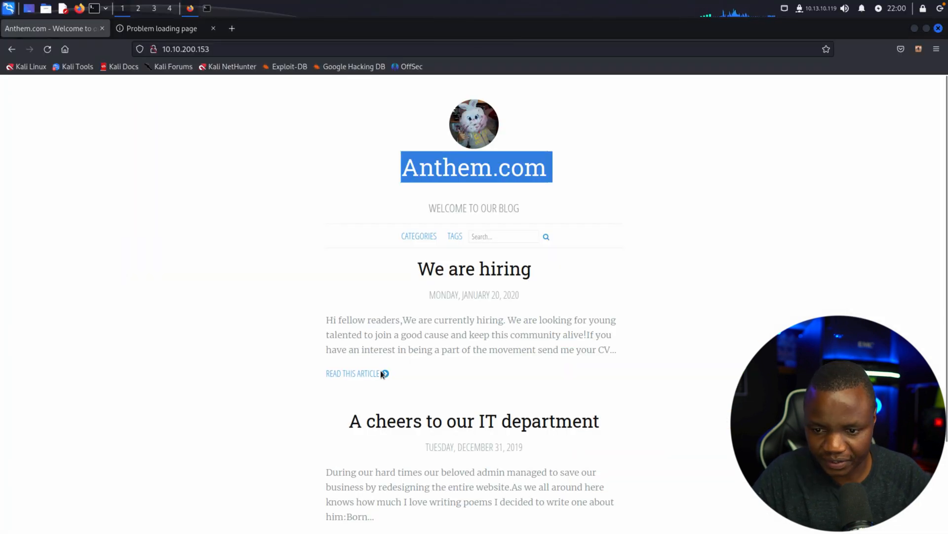
# Step: Open the full We are hiring post showing the contact email and author Jane Doe
pyautogui.click(353, 373)
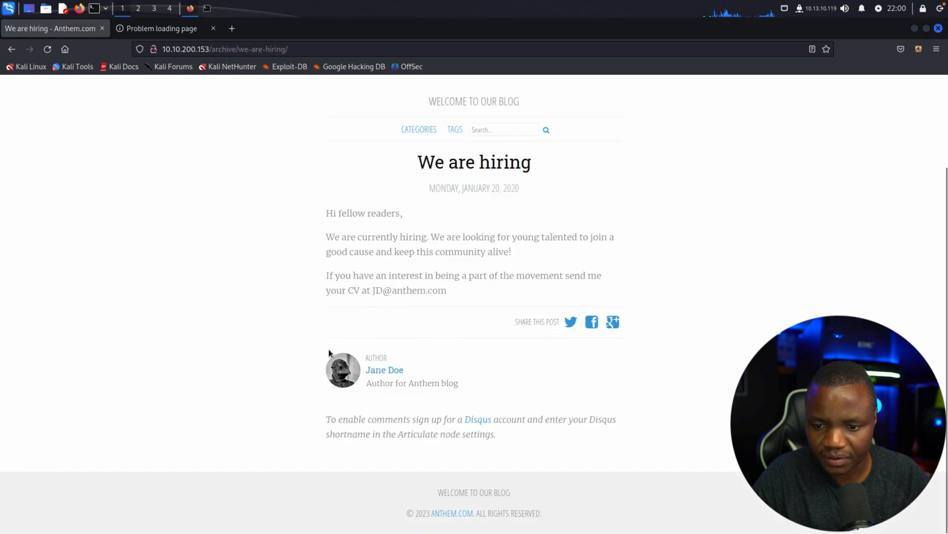
pyautogui.moveTo(407, 374)
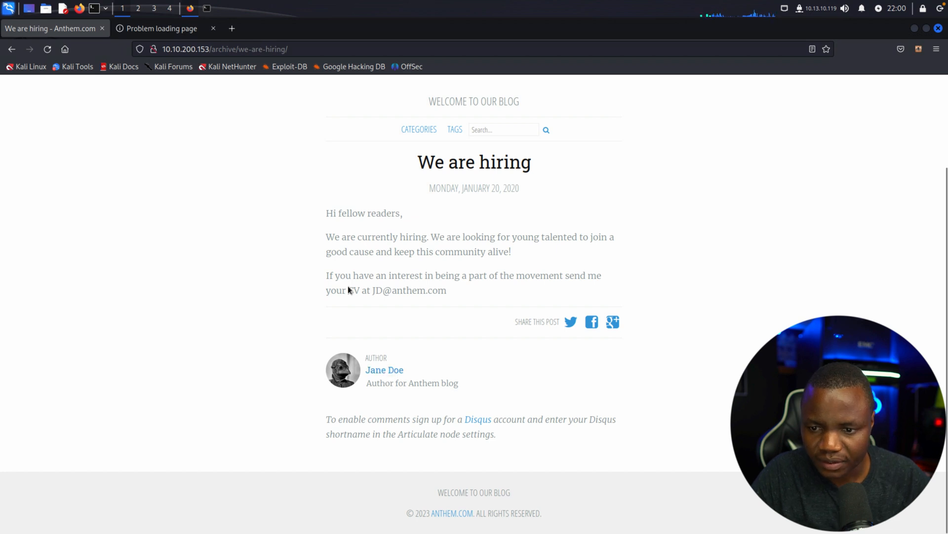
pyautogui.moveTo(447, 288)
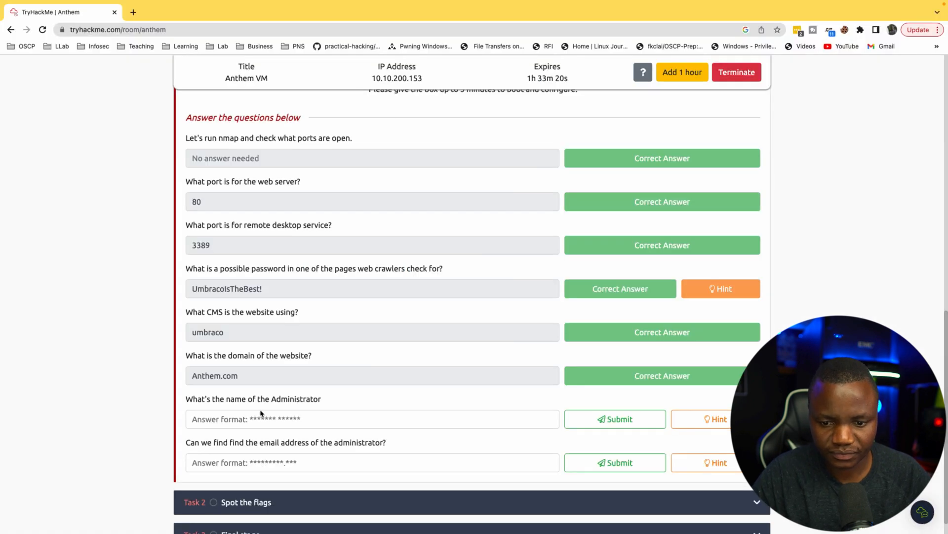
# Step: Find THM{L0L_WH0_D15} on Jane Doe's author page and submit it as flag 3
pyautogui.click(372, 419)
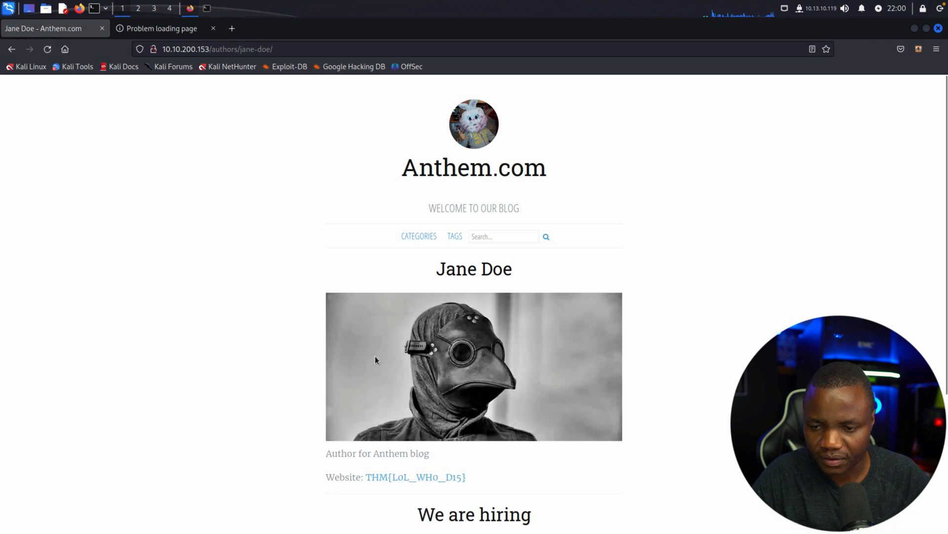
pyautogui.scroll(-3)
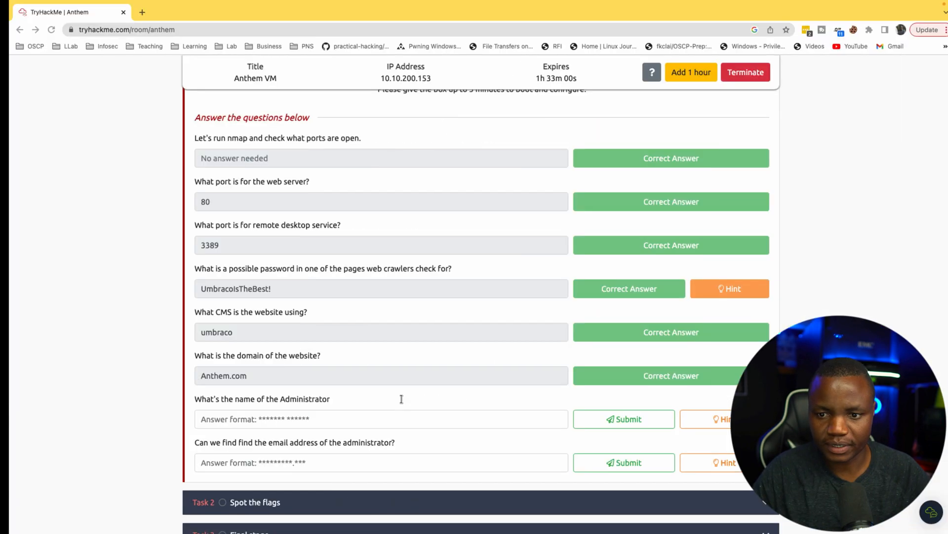
pyautogui.scroll(-3)
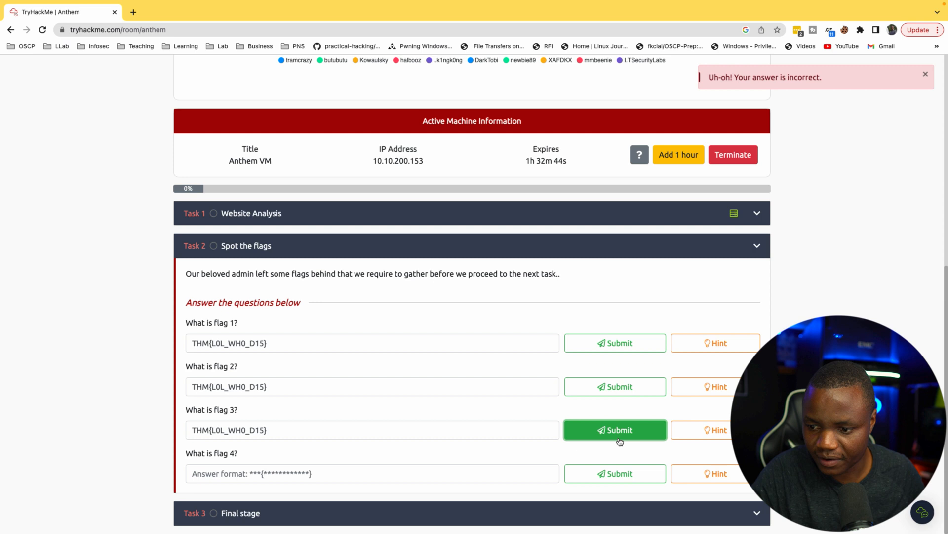
pyautogui.click(614, 430)
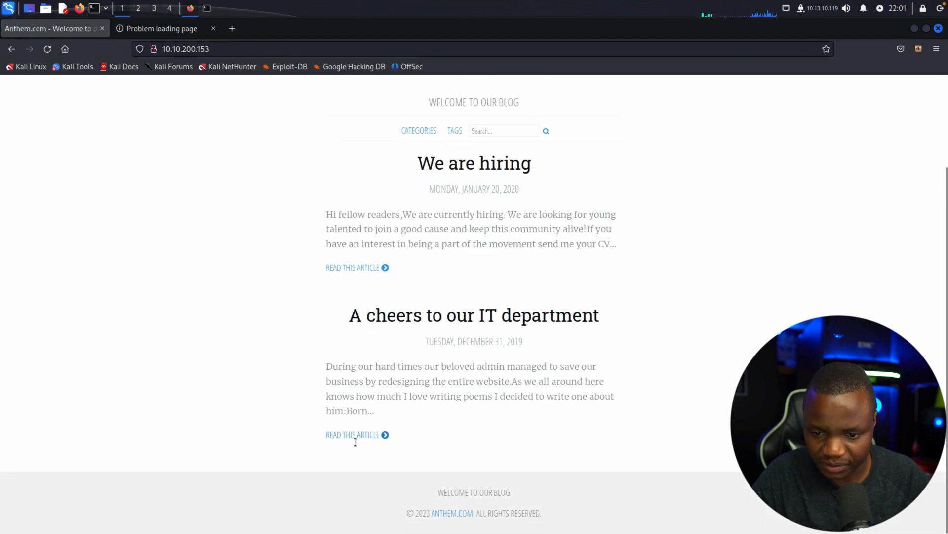
# Step: Search the web for the poem in the 'A cheers to our IT department' post and copy the name Solomon Grundy
pyautogui.click(353, 435)
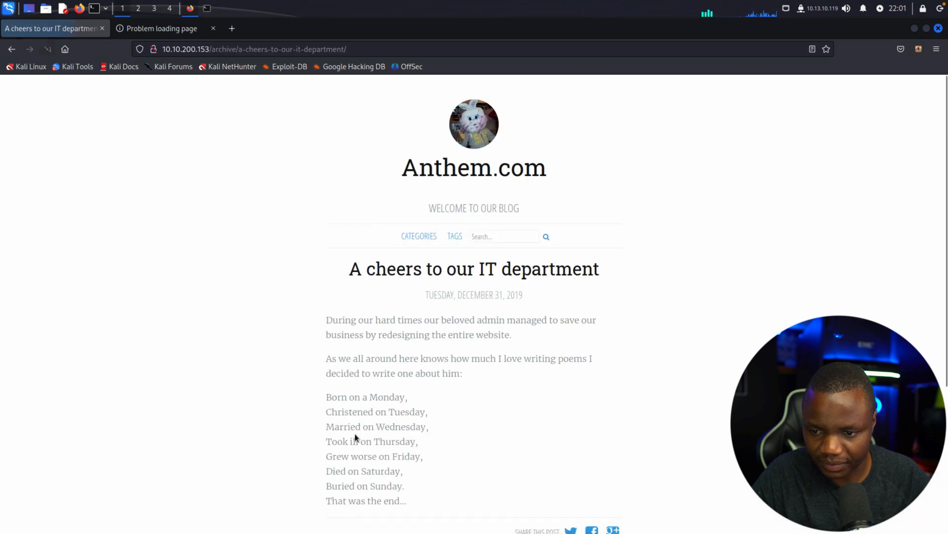
pyautogui.scroll(-3)
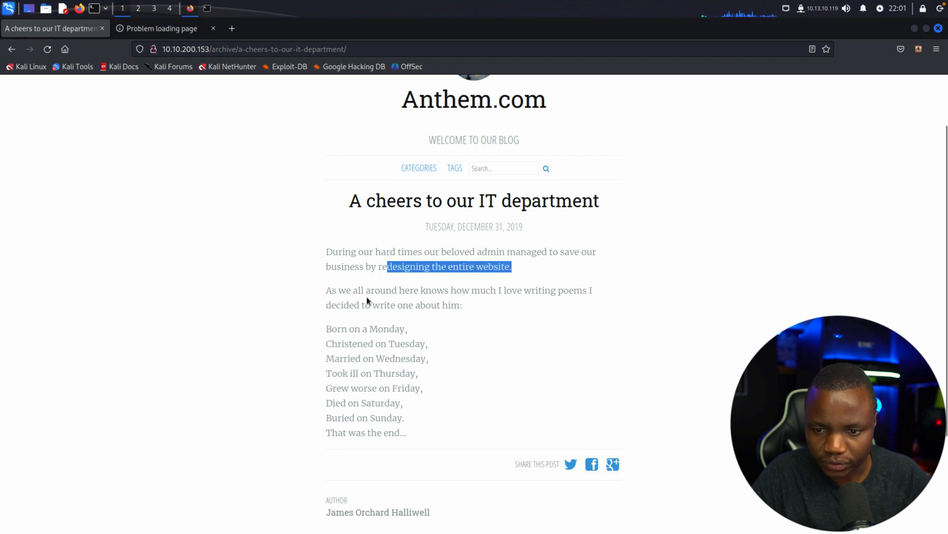
pyautogui.moveTo(583, 296)
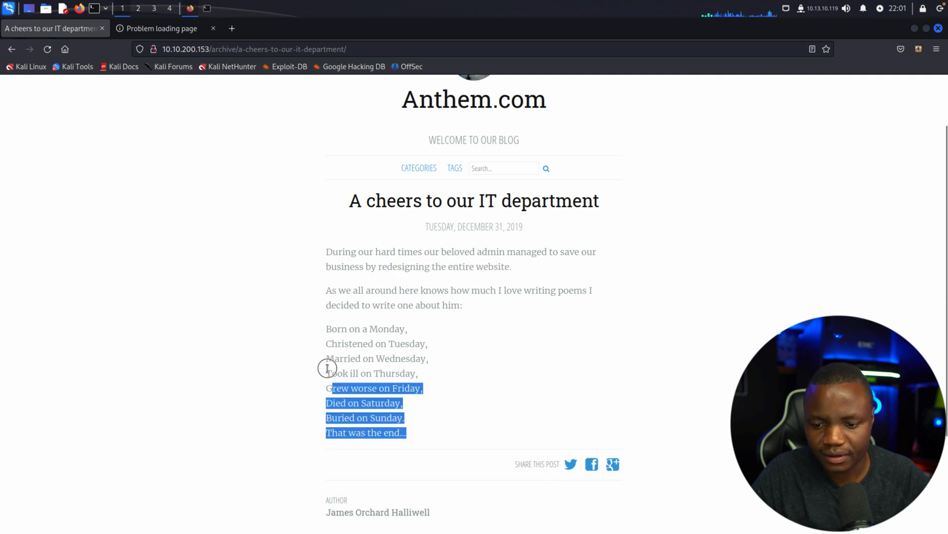
pyautogui.rightClick(363, 368)
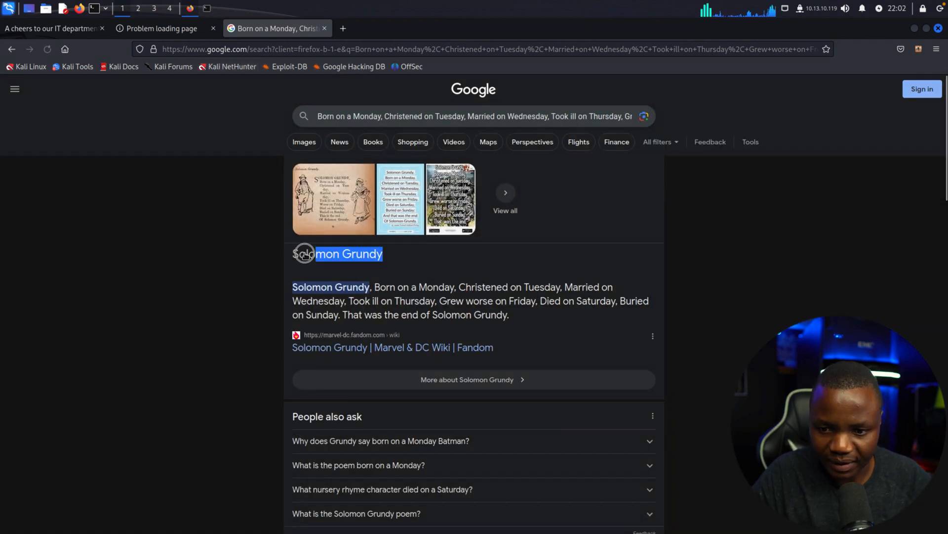
pyautogui.rightClick(314, 254)
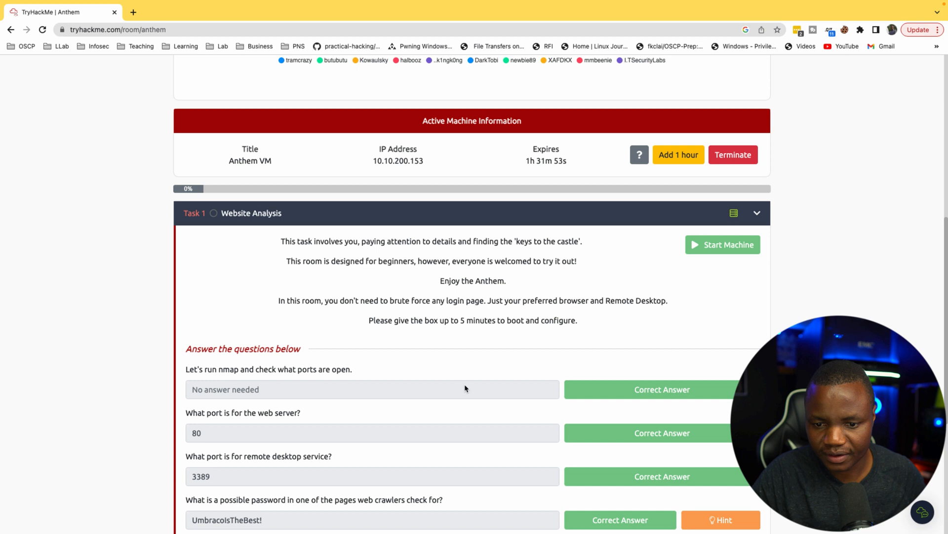
# Step: Submit Solomon Grundy as the administrator's name, then submit his e-mail address to finish Website Analysis
pyautogui.scroll(-3)
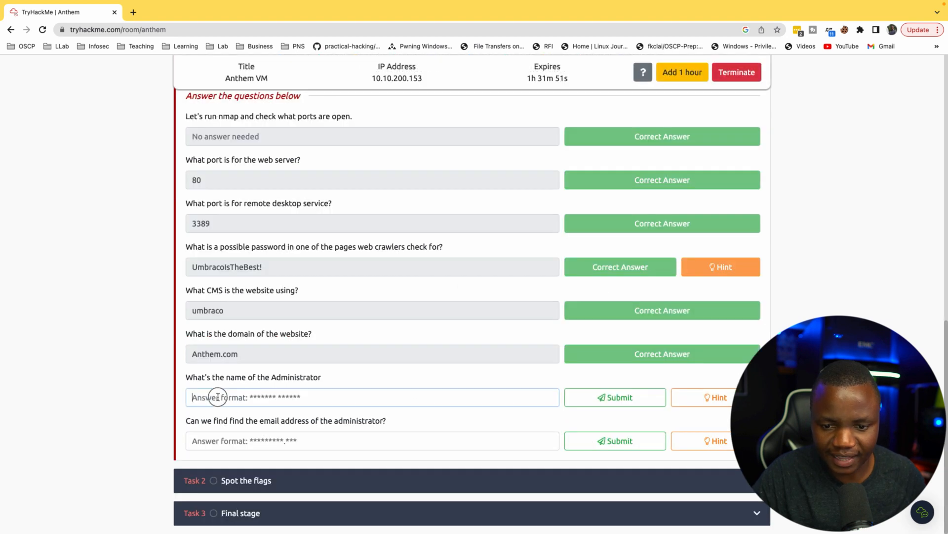
pyautogui.write('Solomon Grundy')
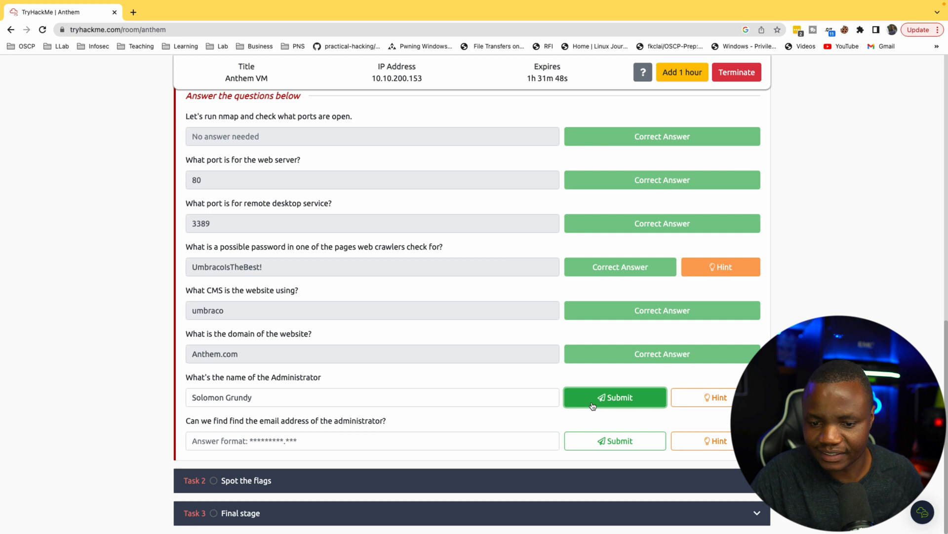
pyautogui.click(614, 397)
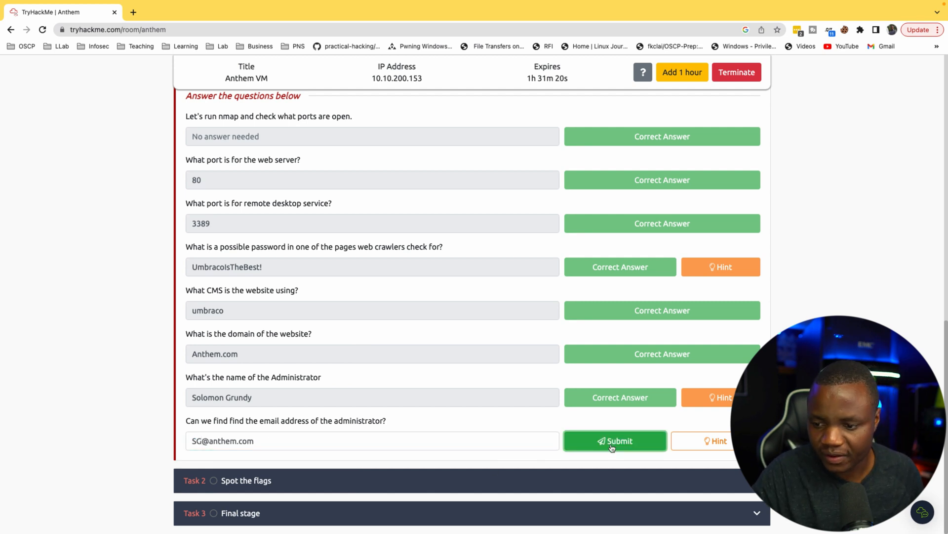
pyautogui.click(614, 441)
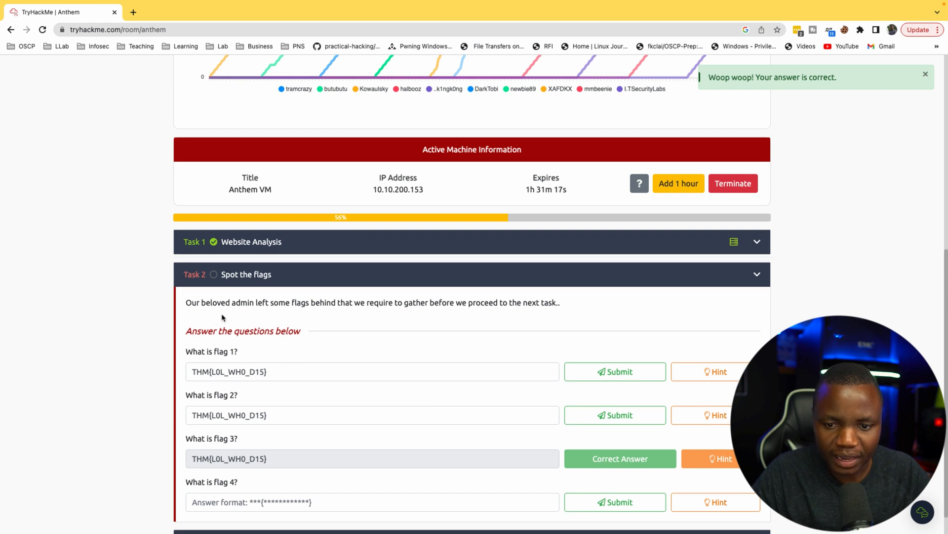
pyautogui.moveTo(458, 310)
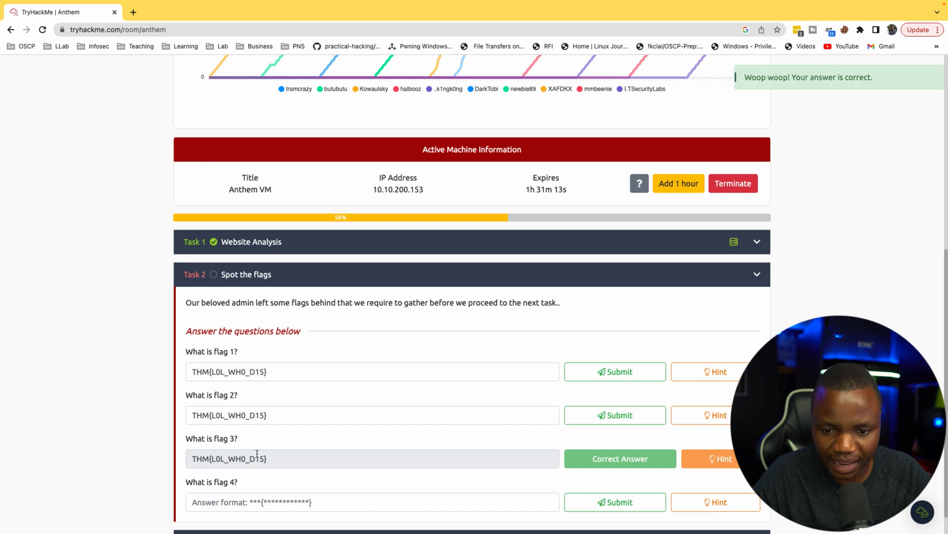
pyautogui.tripleClick(228, 457)
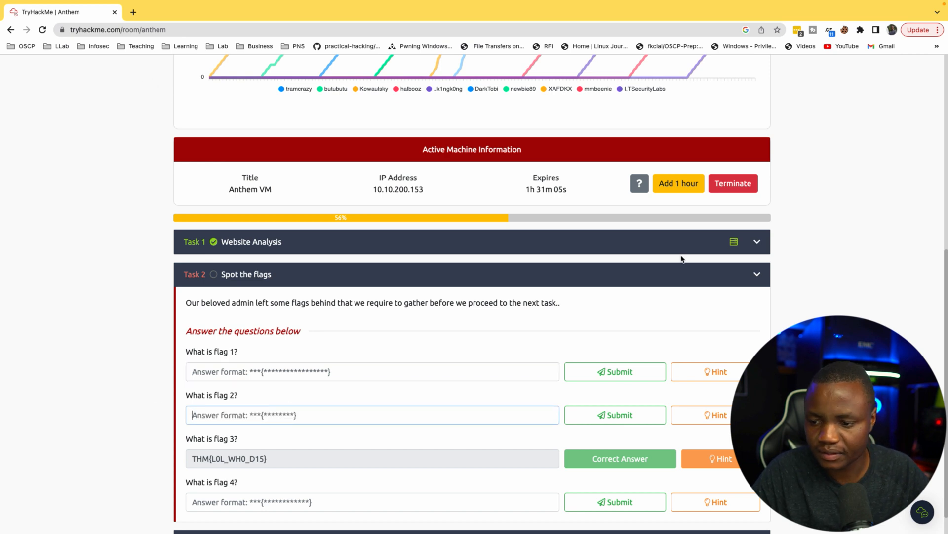
pyautogui.click(718, 371)
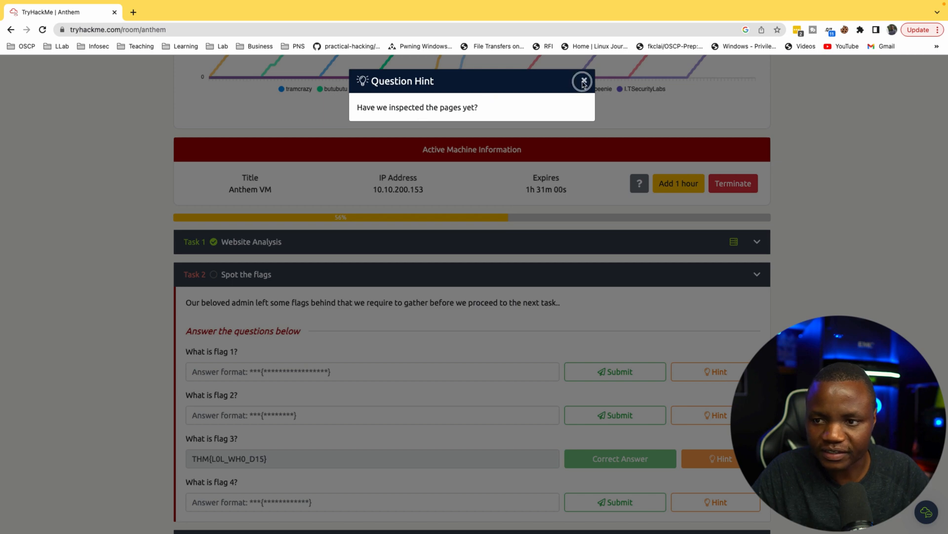
pyautogui.click(582, 80)
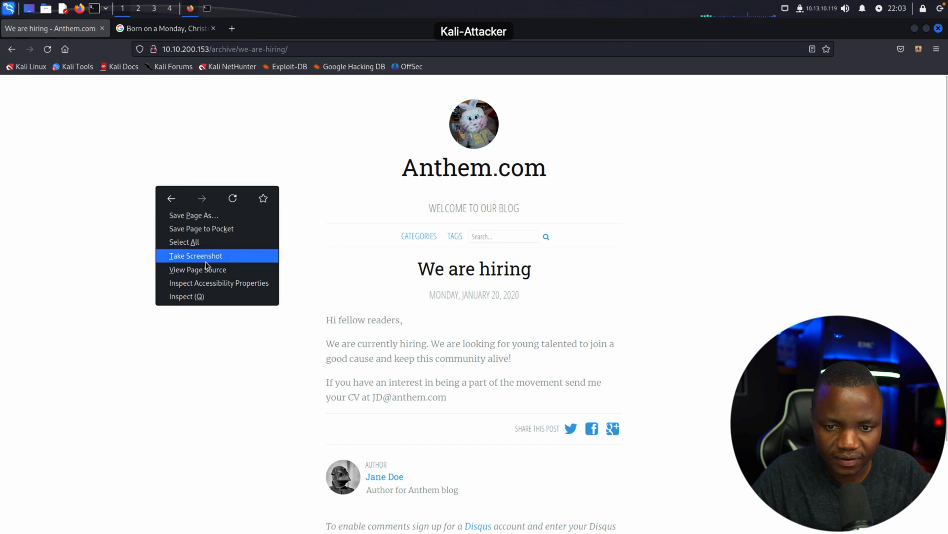
# Step: Search the 'We are hiring' page source for THM and copy the flags from the meta description into the answers
pyautogui.click(198, 269)
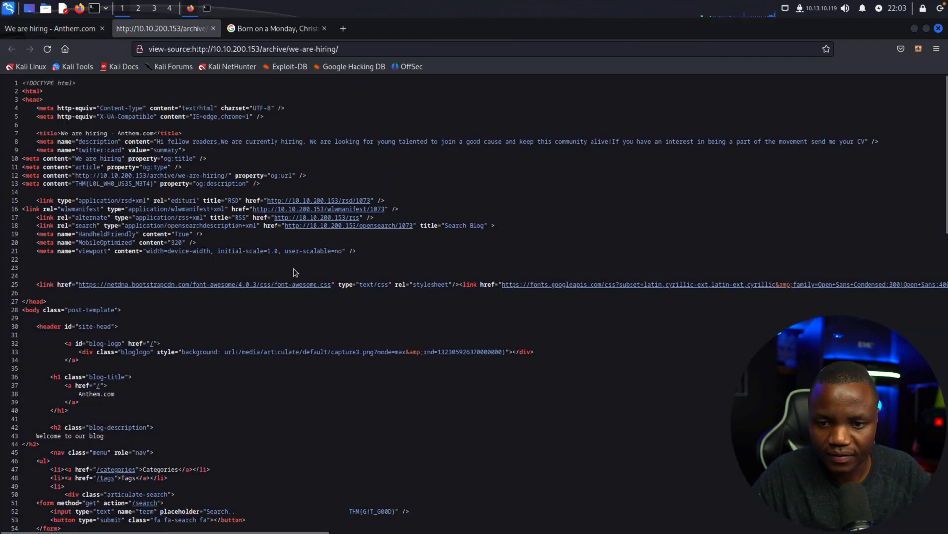
pyautogui.moveTo(541, 219)
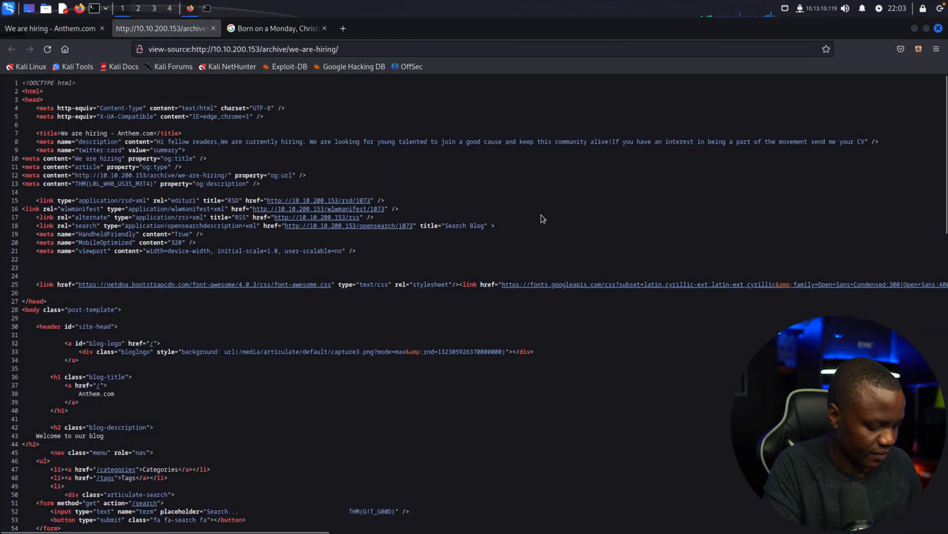
pyautogui.write('fla')
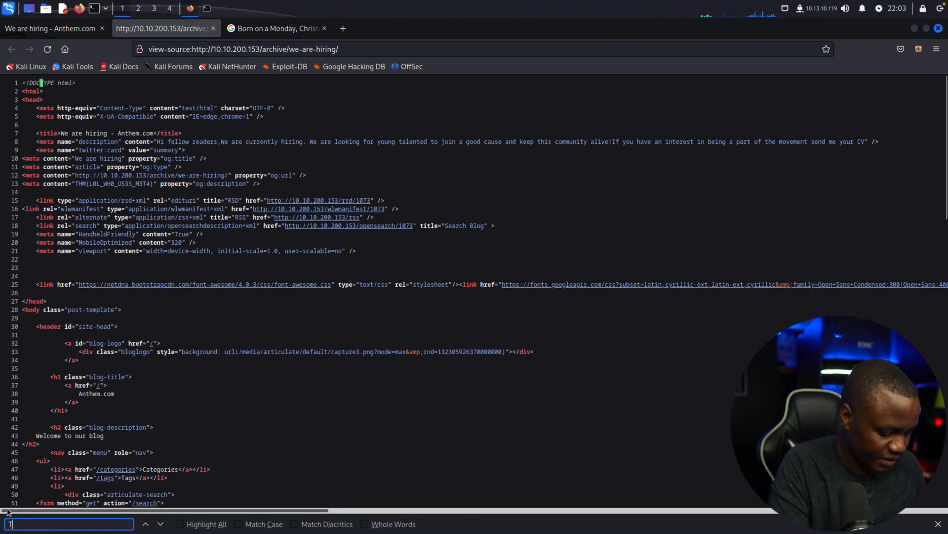
pyautogui.write('HM')
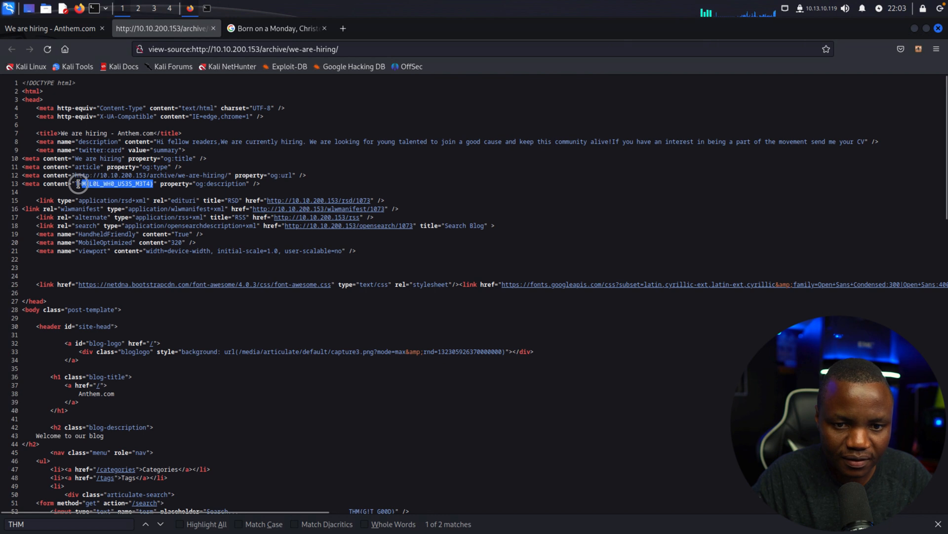
pyautogui.rightClick(115, 184)
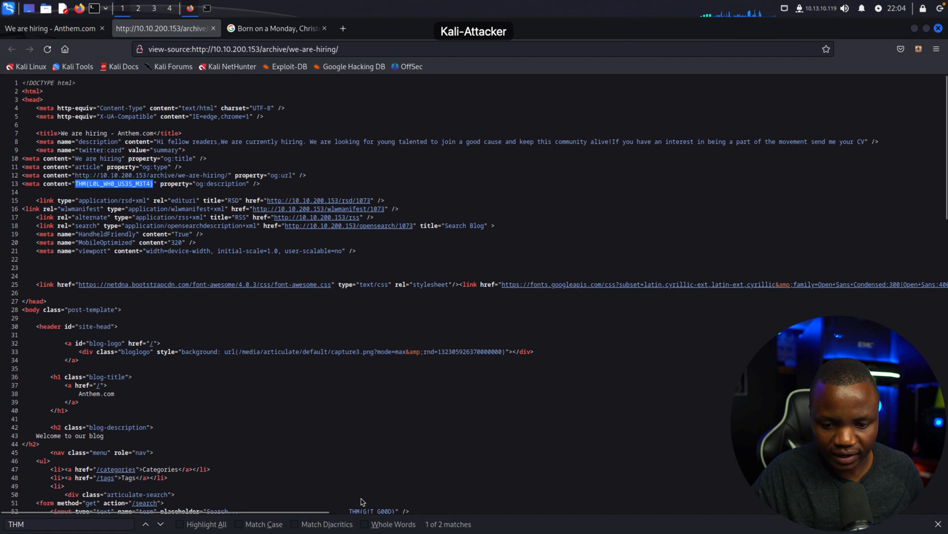
pyautogui.click(160, 524)
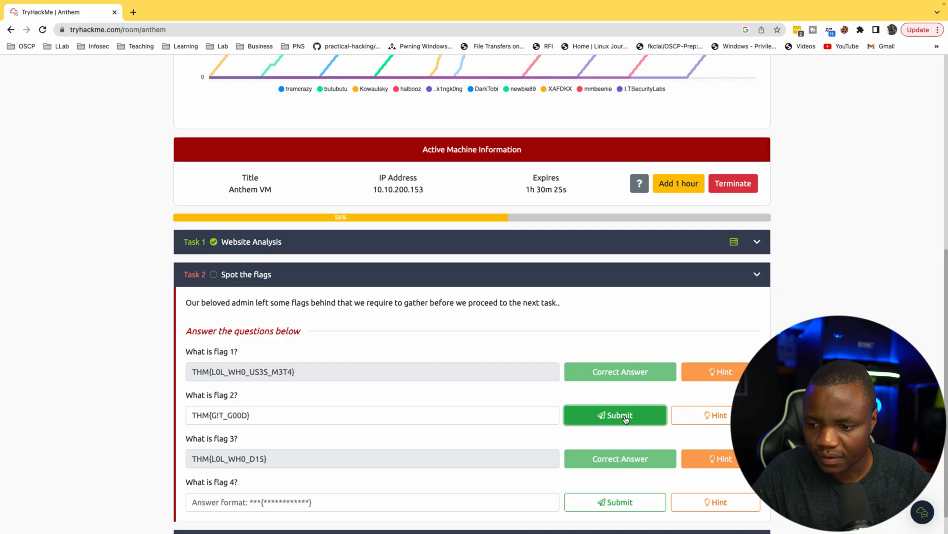
pyautogui.click(615, 415)
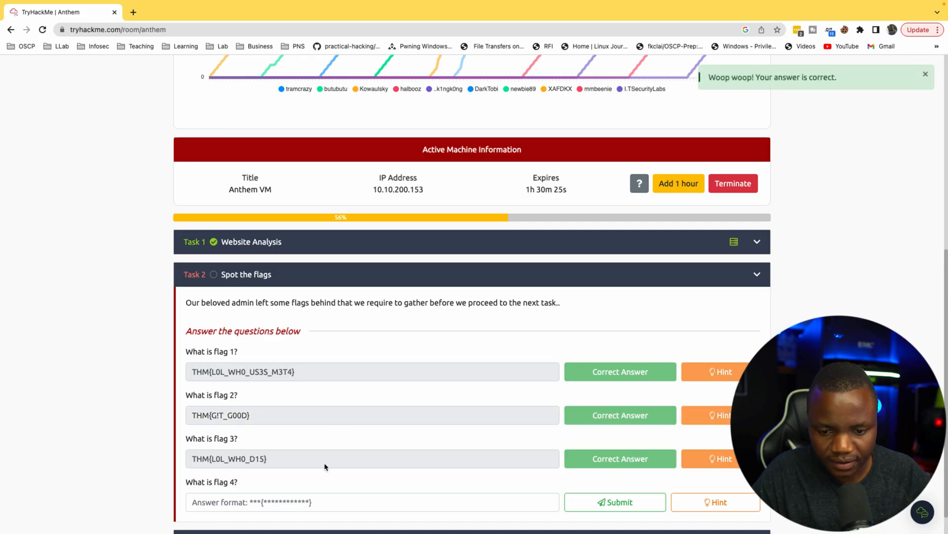
pyautogui.scroll(-3)
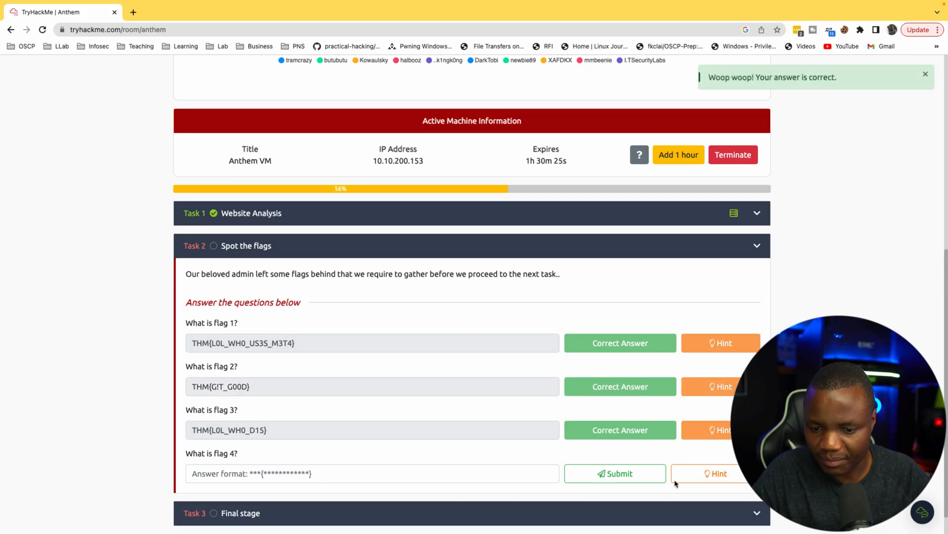
pyautogui.moveTo(717, 473)
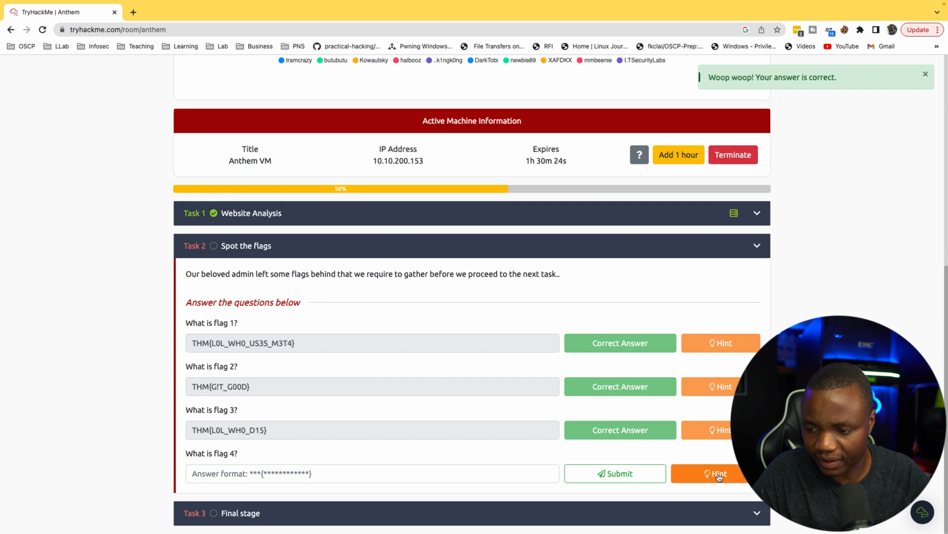
pyautogui.click(718, 474)
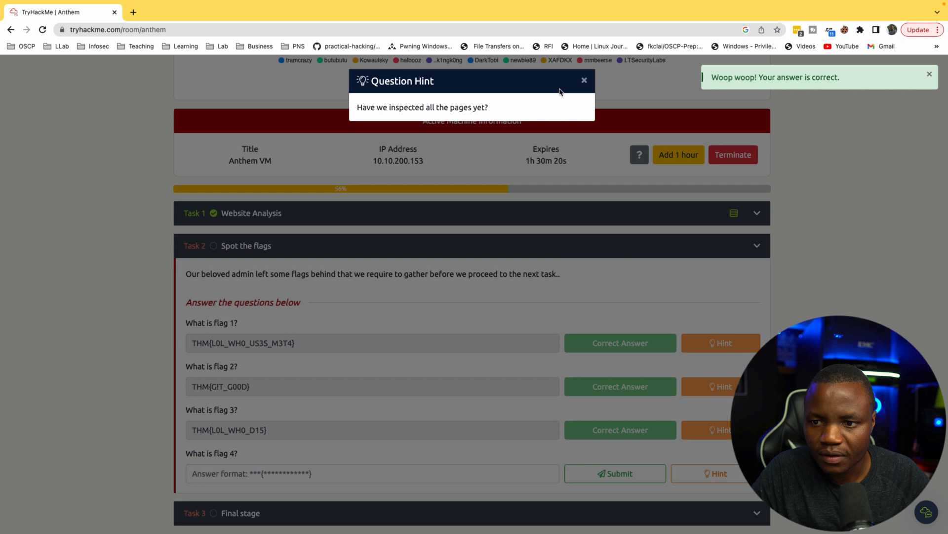
pyautogui.click(584, 81)
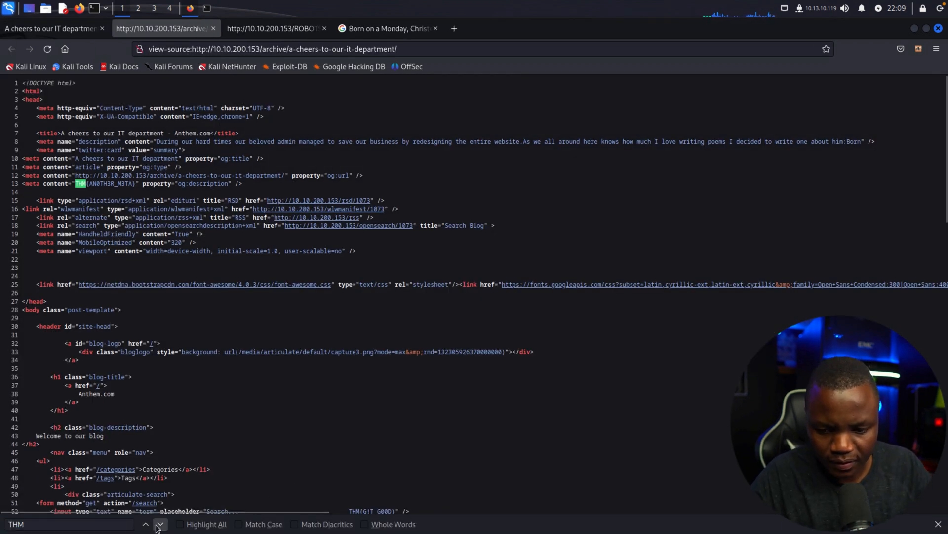
# Step: Locate THM{AN0TH3R_M3TA} in the IT department post's source and enter it as flag 4
pyautogui.click(160, 523)
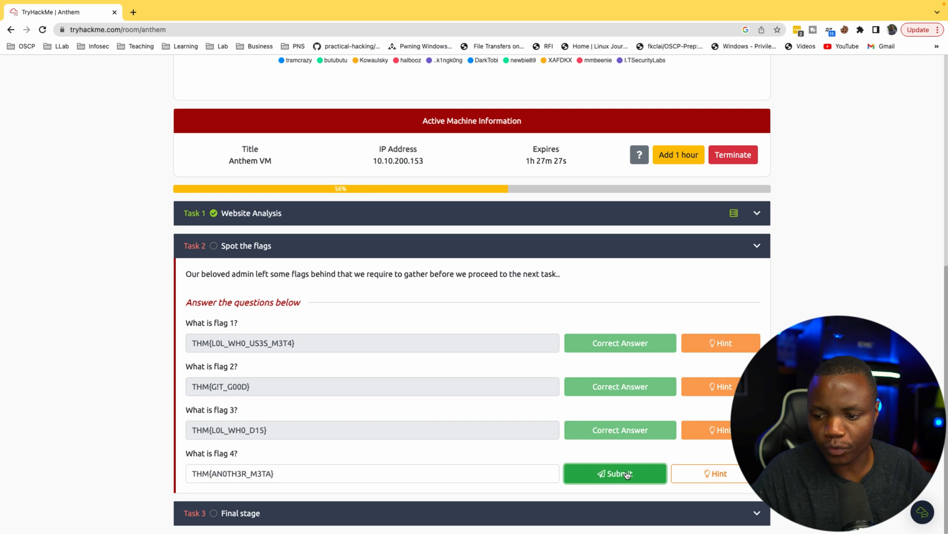
# Step: Submit flag 4 to finish Spot the flags and mark the Final stage login question completed
pyautogui.click(615, 473)
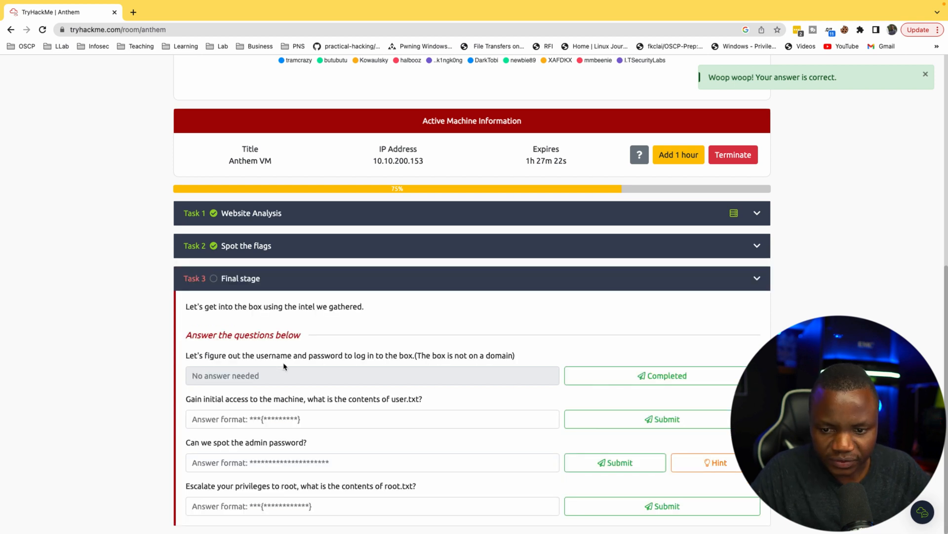
pyautogui.moveTo(399, 368)
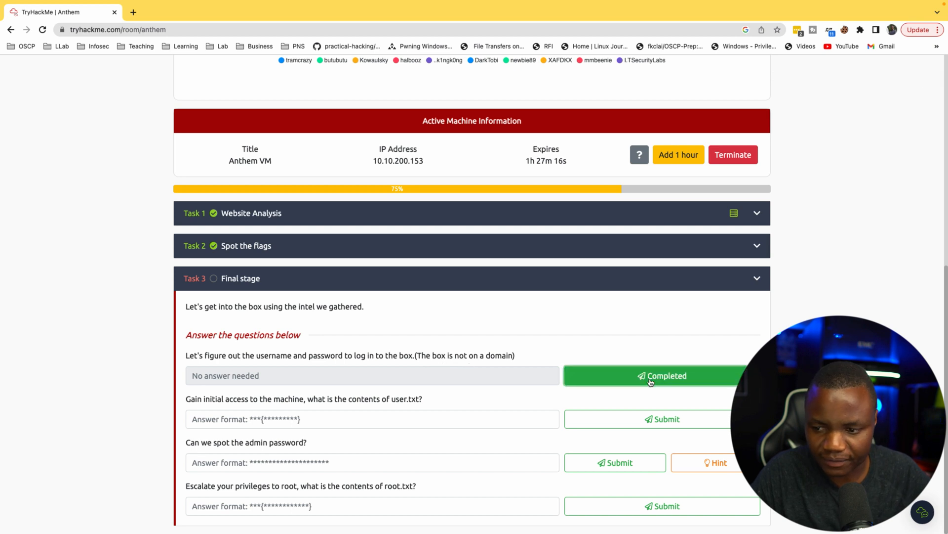
pyautogui.click(661, 376)
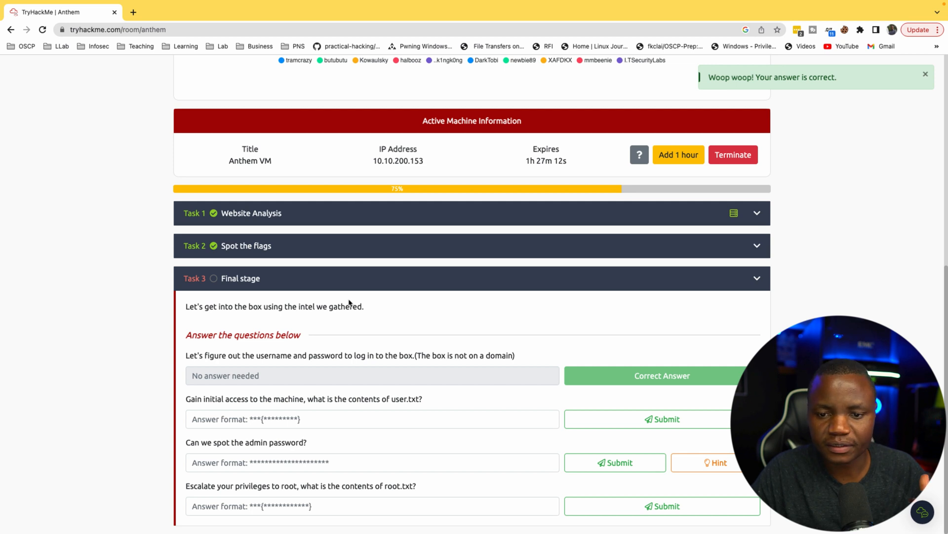
pyautogui.moveTo(305, 303)
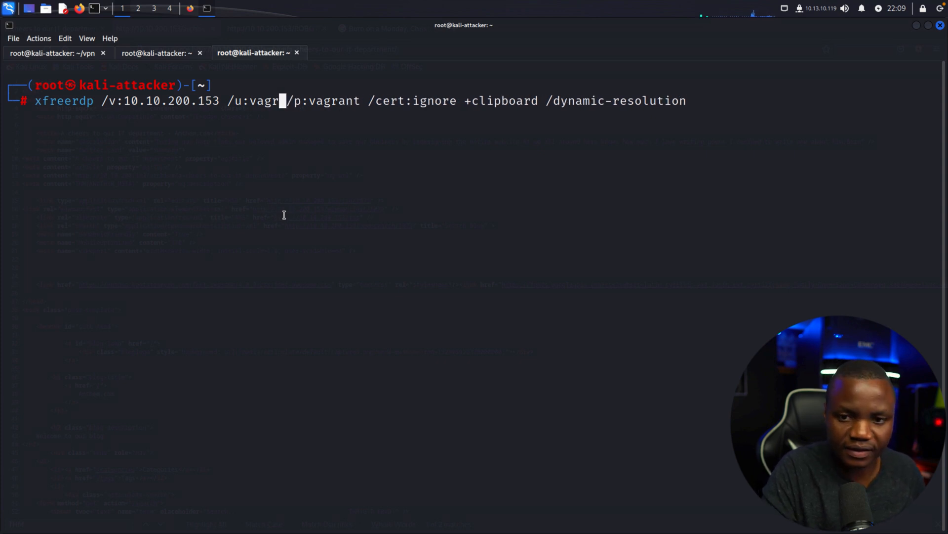
pyautogui.press('BackSpace')
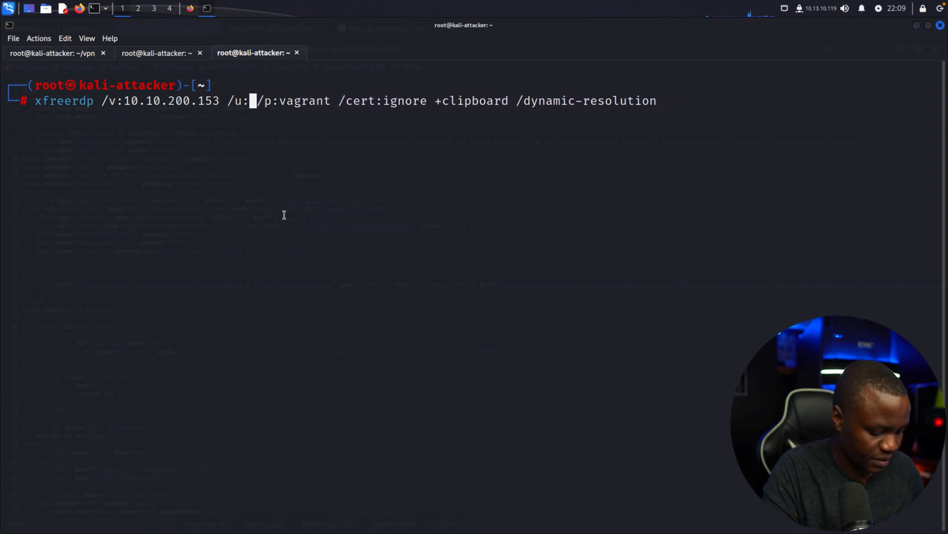
pyautogui.write('jd')
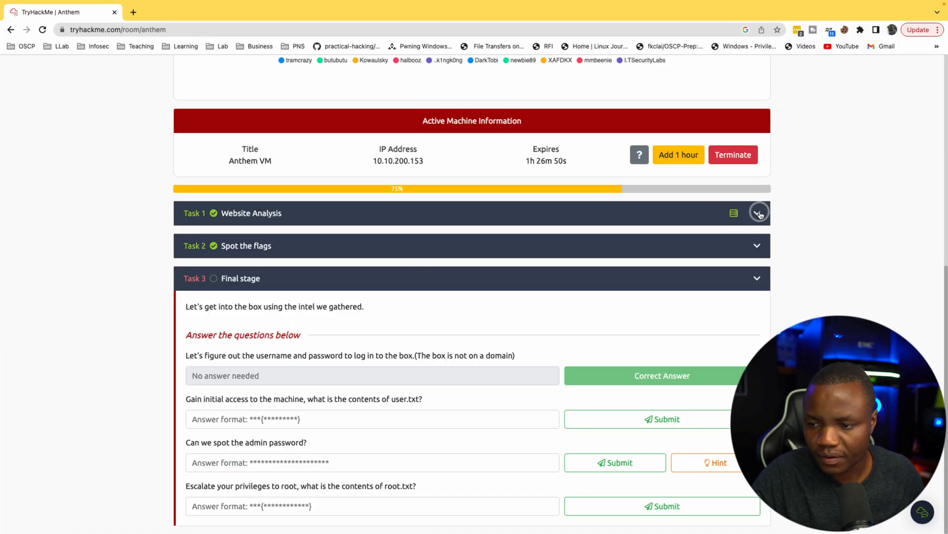
pyautogui.click(757, 214)
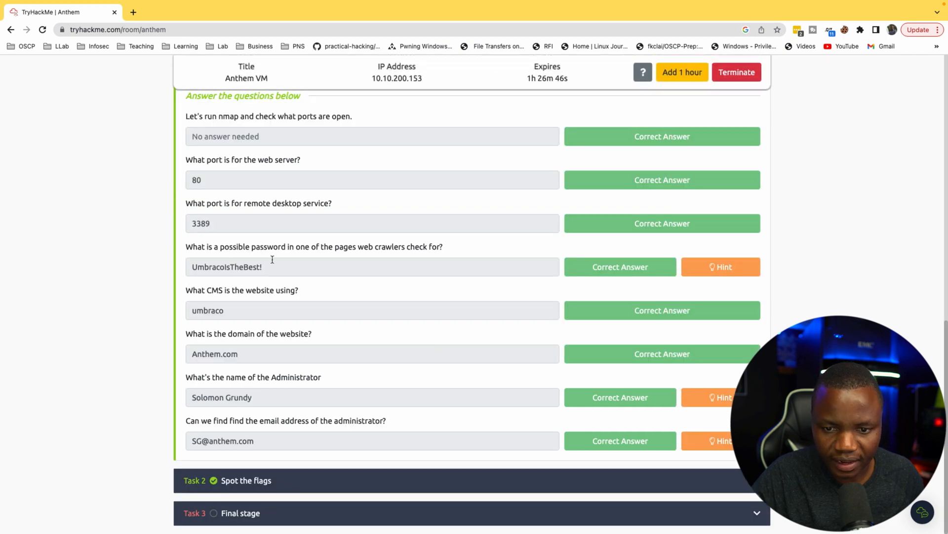
pyautogui.doubleClick(226, 267)
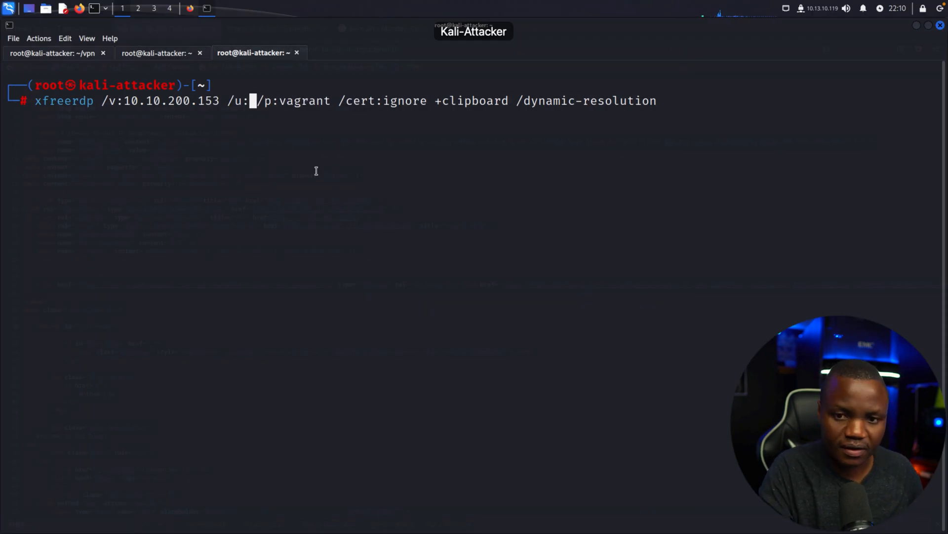
pyautogui.write('SG')
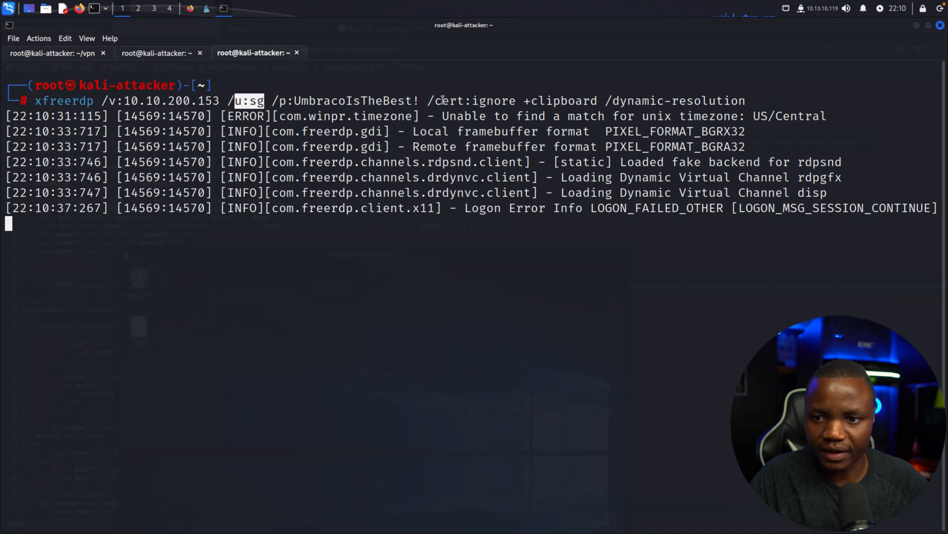
pyautogui.doubleClick(476, 101)
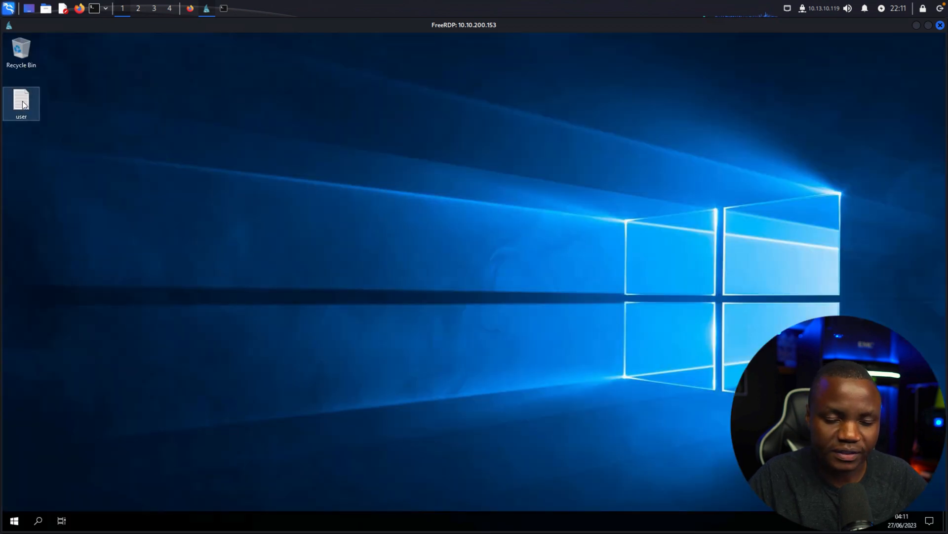
pyautogui.doubleClick(20, 102)
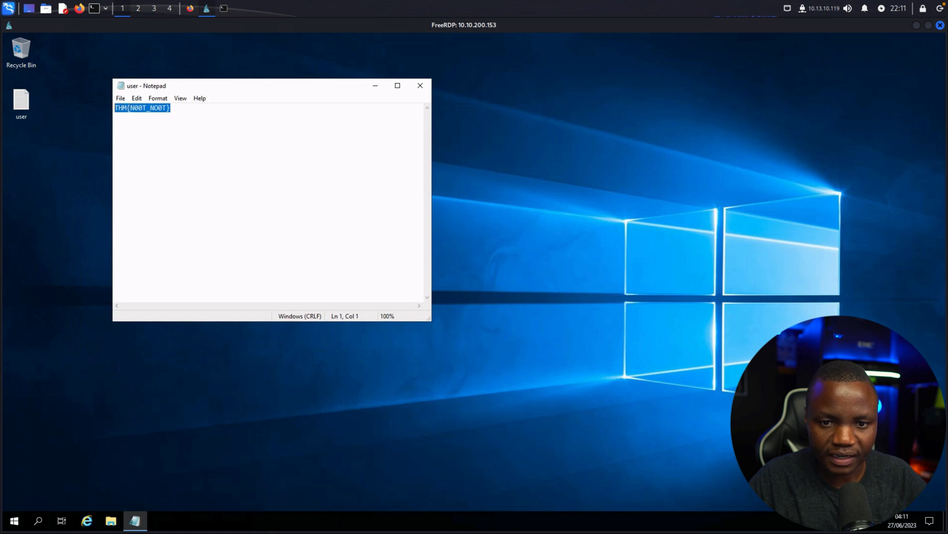
pyautogui.rightClick(142, 108)
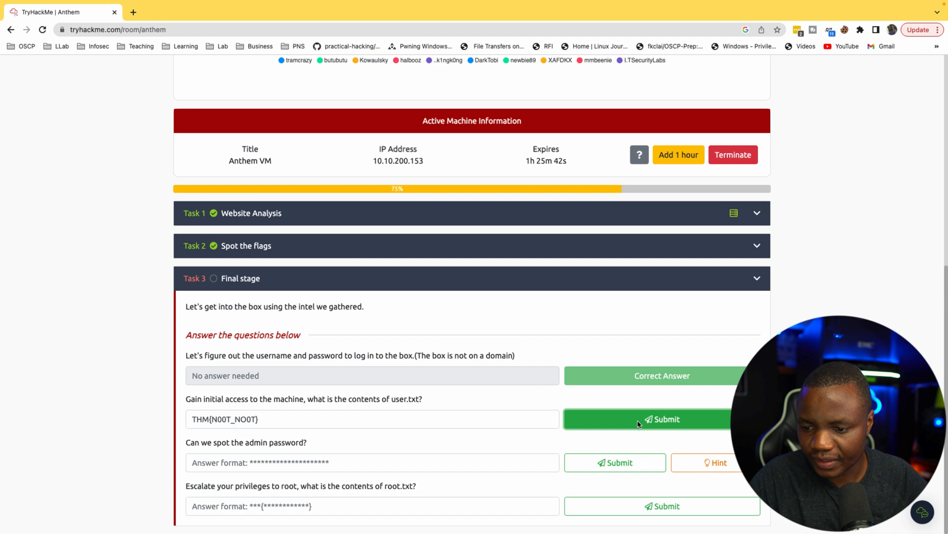
pyautogui.click(661, 419)
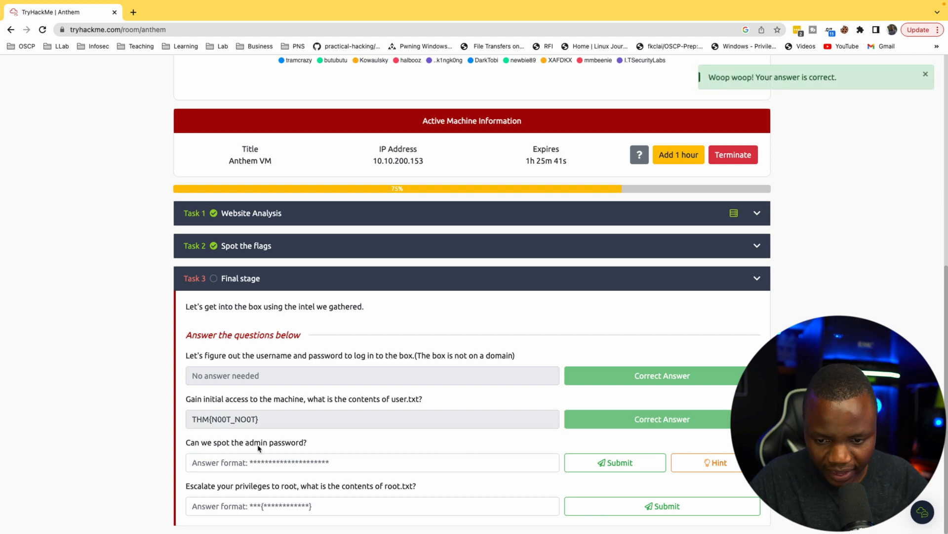
pyautogui.click(715, 463)
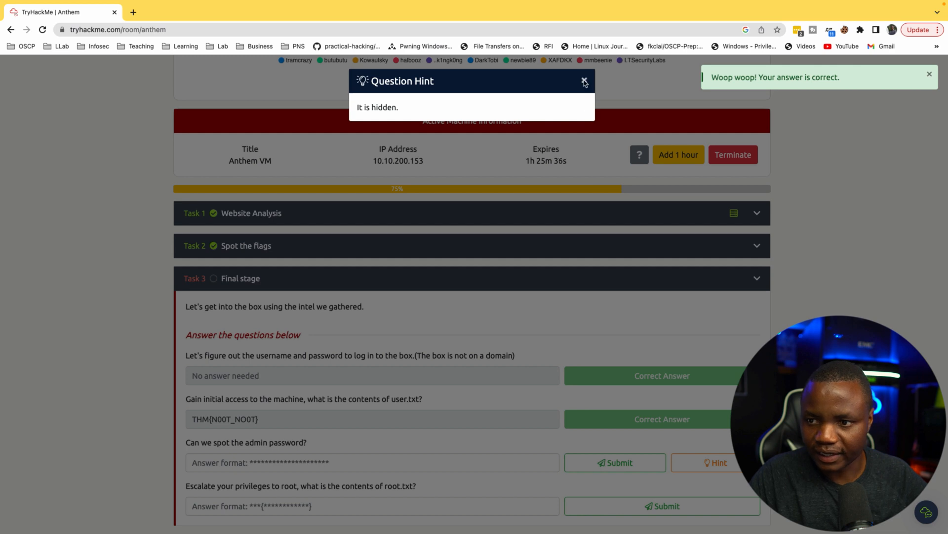
pyautogui.click(584, 80)
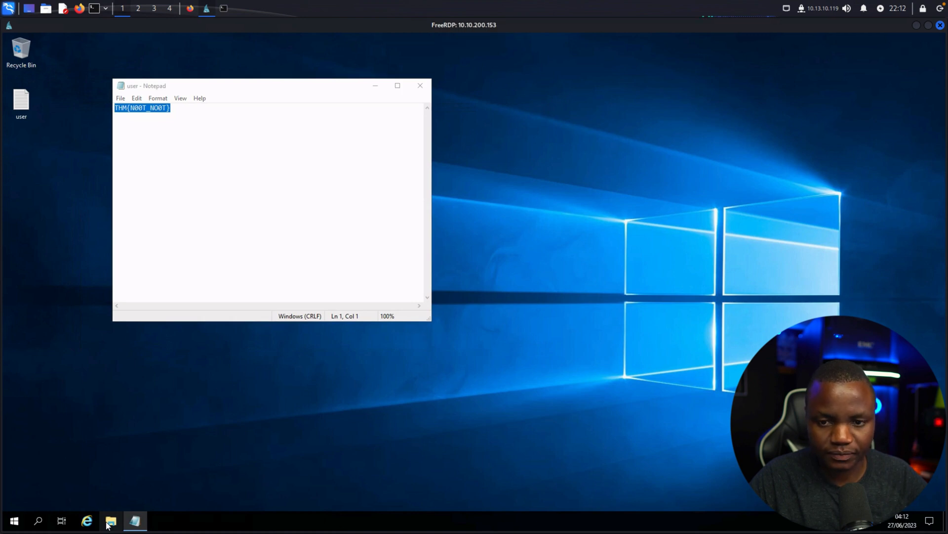
# Step: Browse to C:\backup in File Explorer and try to open restore, dismissing the permission-denied warning
pyautogui.click(110, 521)
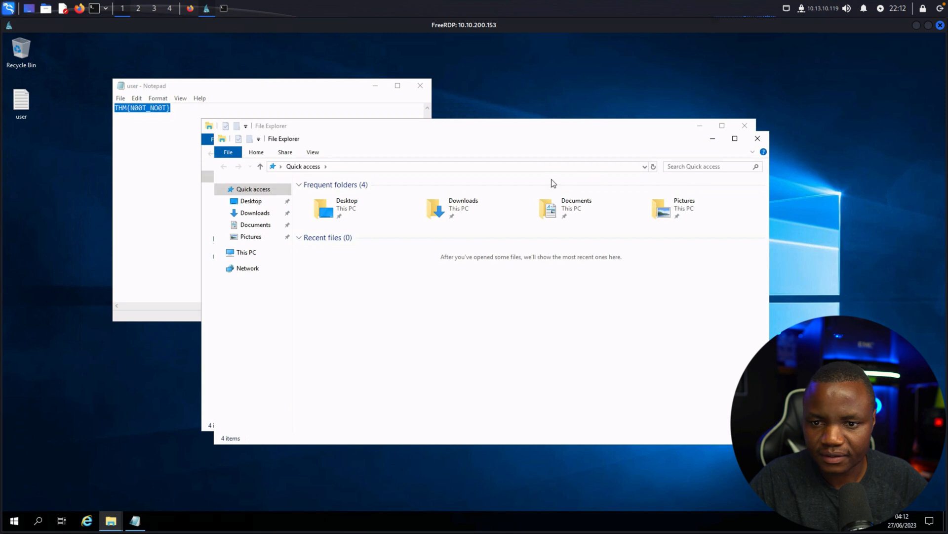
pyautogui.click(313, 152)
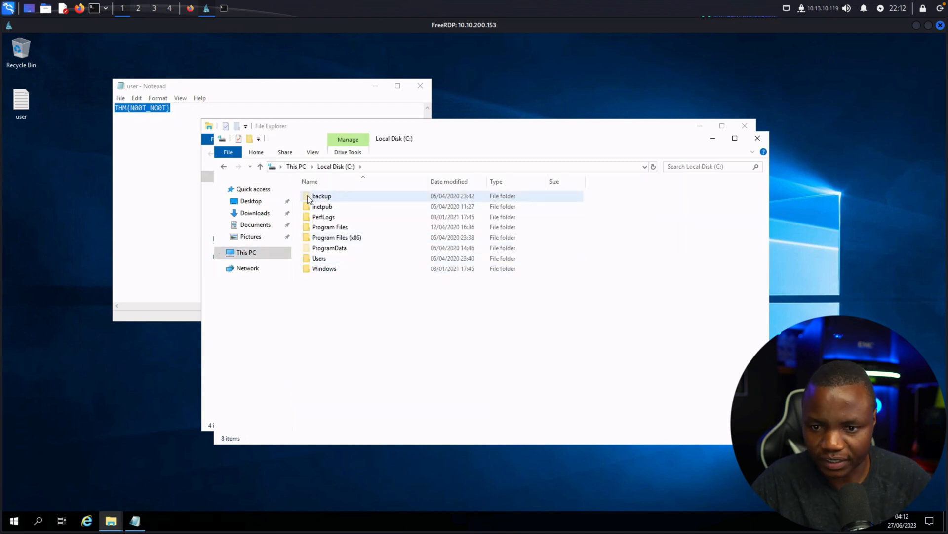
pyautogui.moveTo(321, 195)
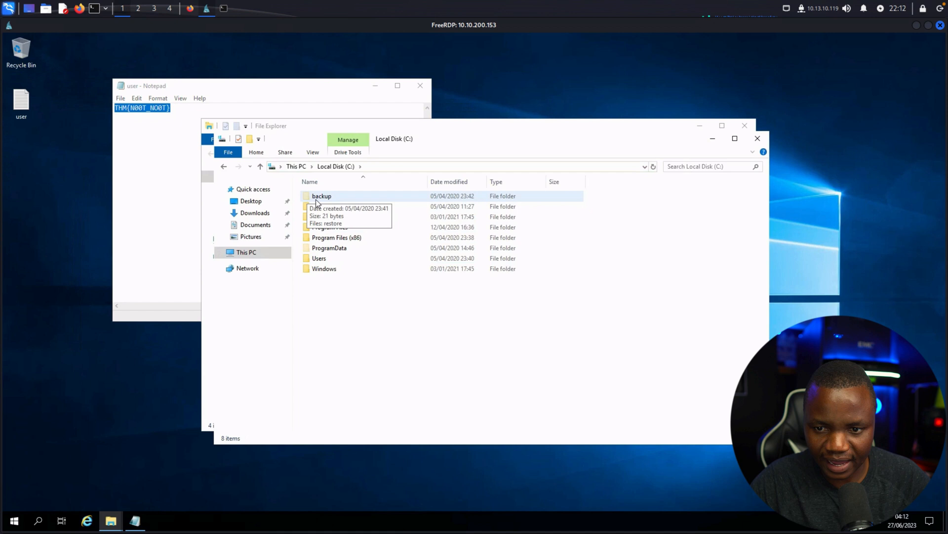
pyautogui.doubleClick(321, 195)
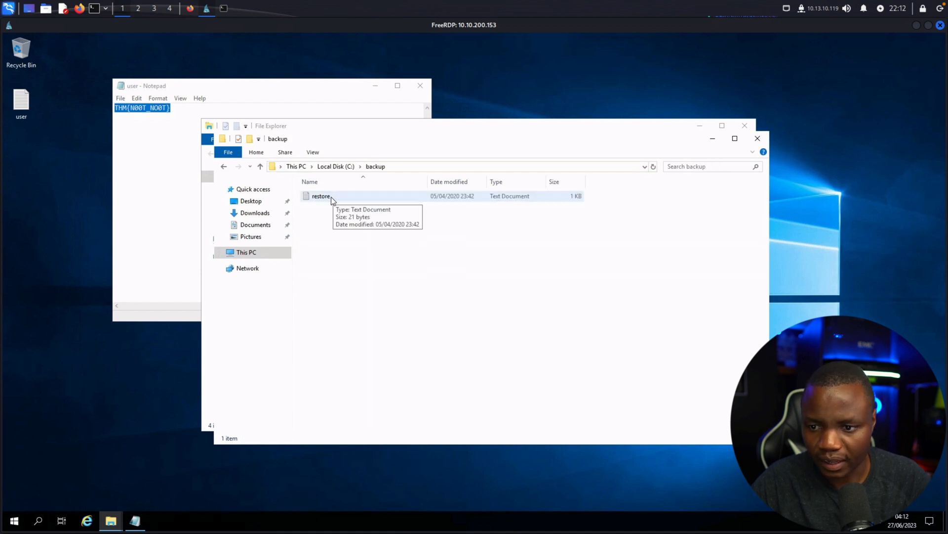
pyautogui.click(320, 195)
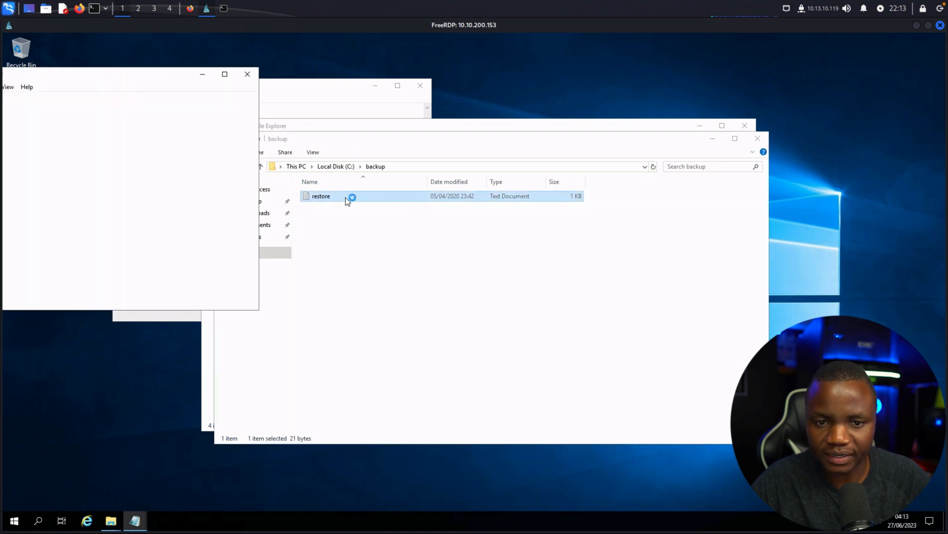
pyautogui.doubleClick(321, 196)
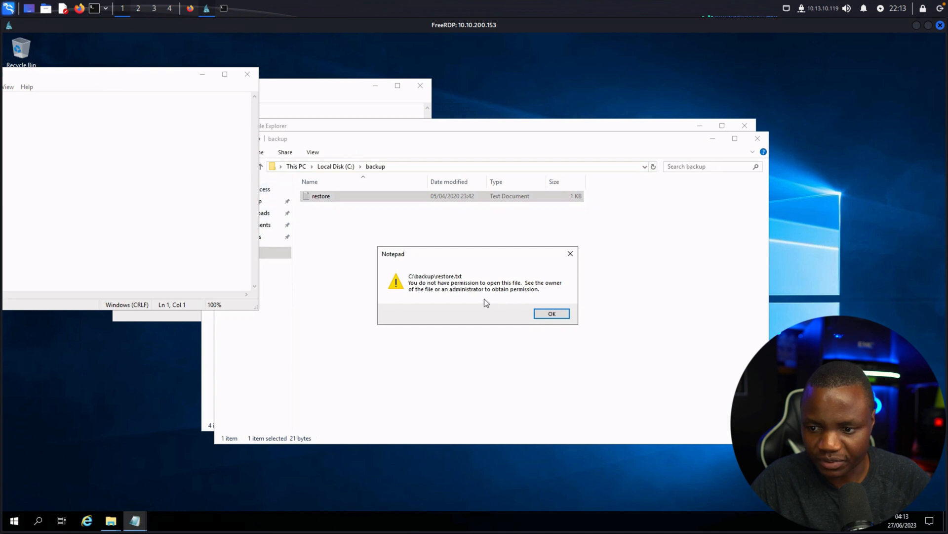
pyautogui.click(551, 314)
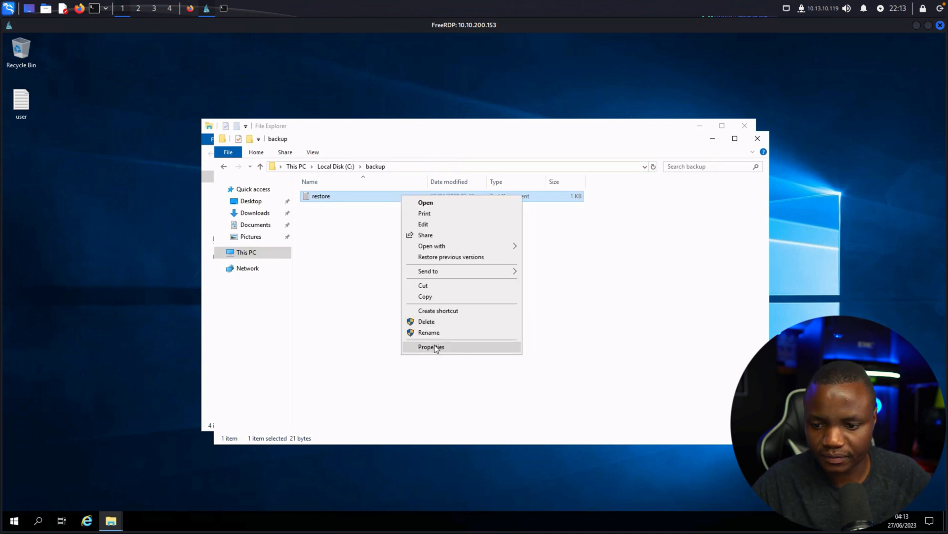
# Step: Add the SG account to the restore file's security permission list via Properties > Security > Edit
pyautogui.click(432, 347)
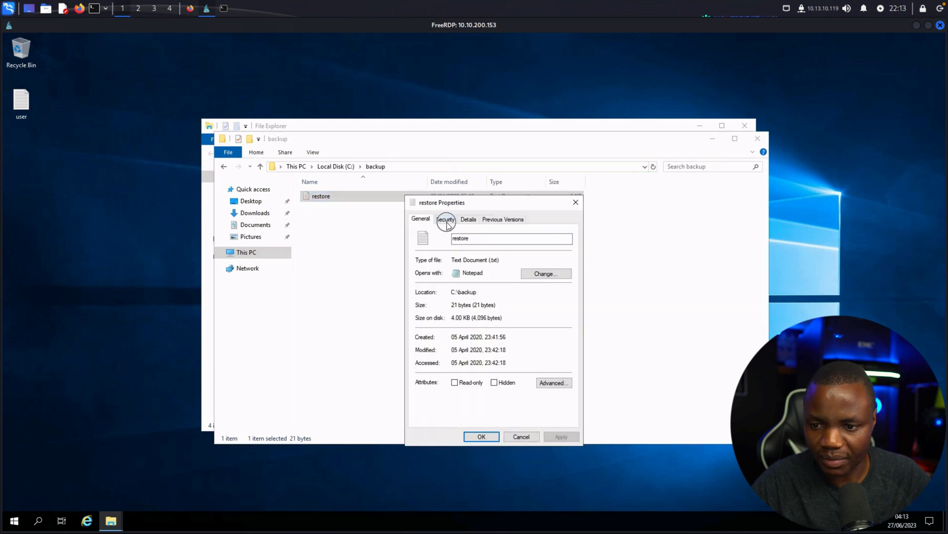
pyautogui.click(446, 219)
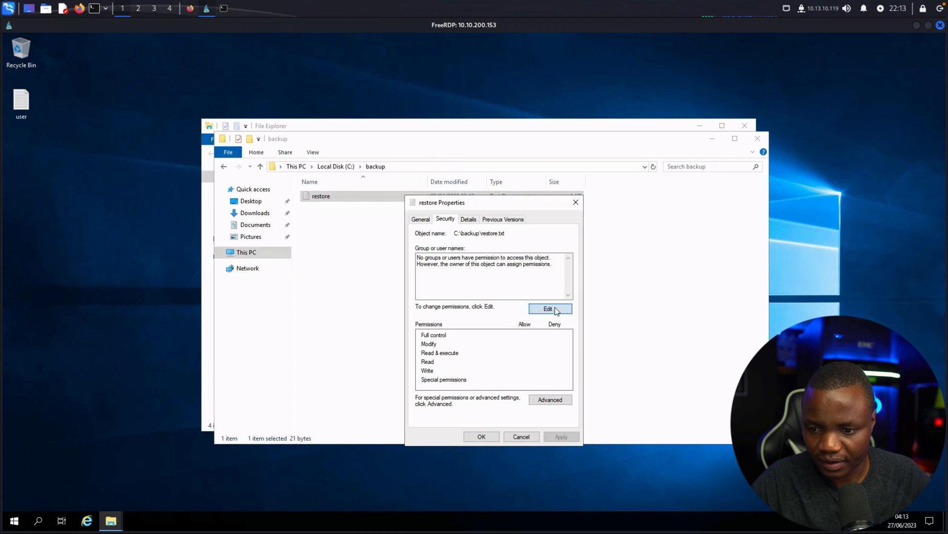
pyautogui.click(549, 309)
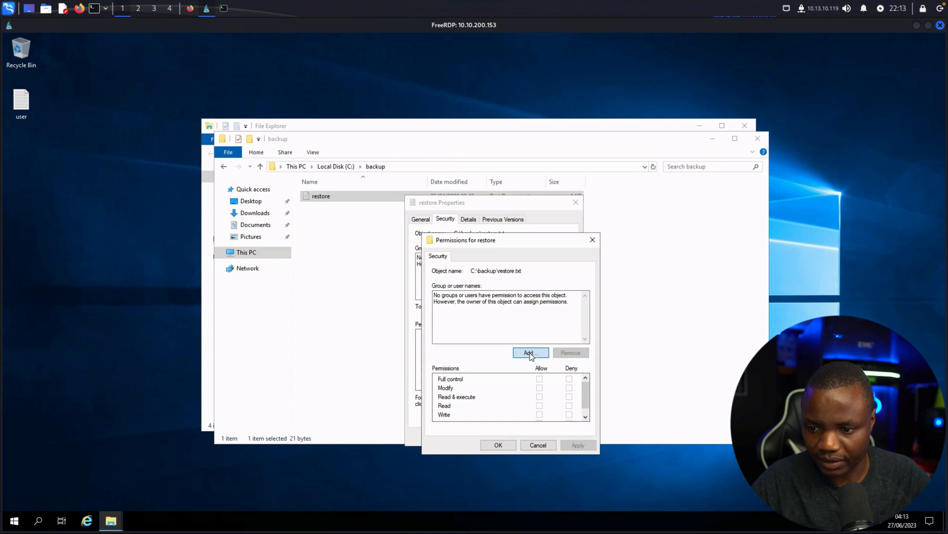
pyautogui.click(530, 352)
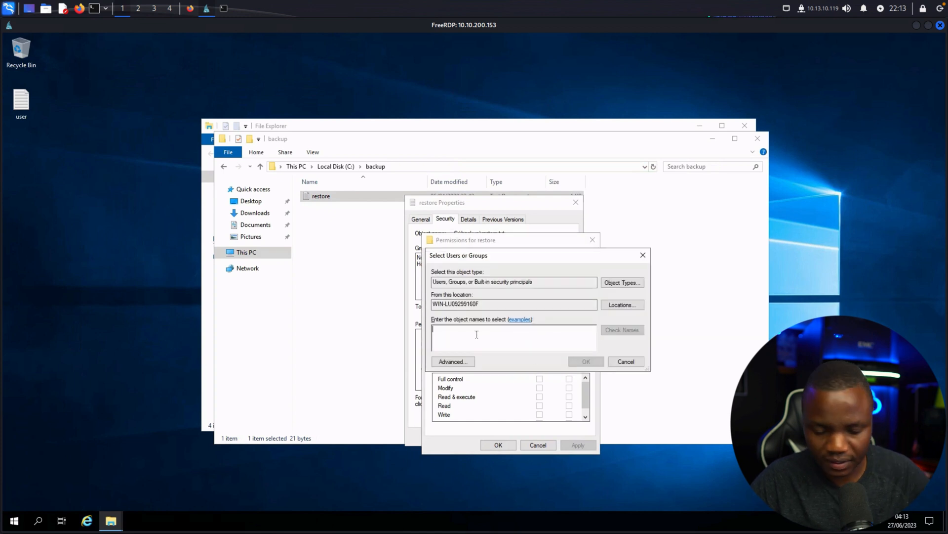
pyautogui.write('sq')
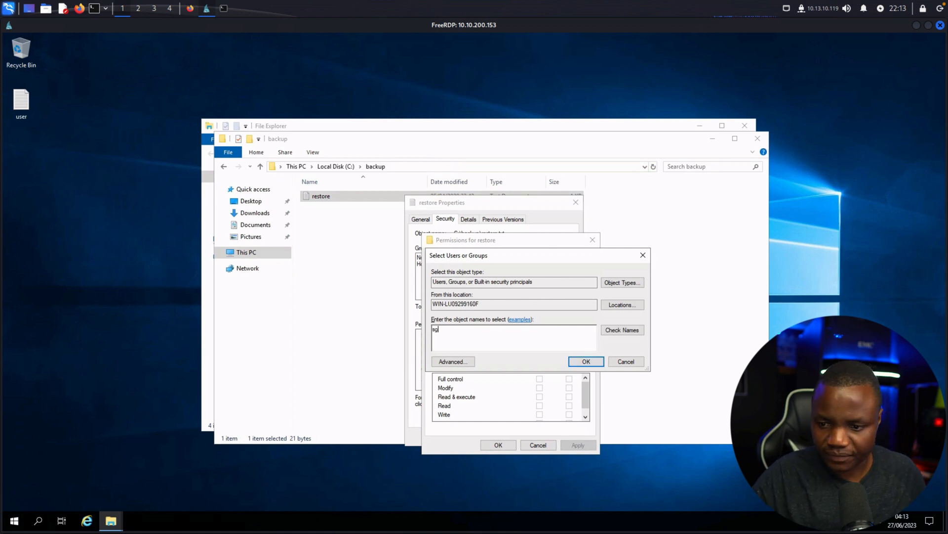
pyautogui.click(622, 330)
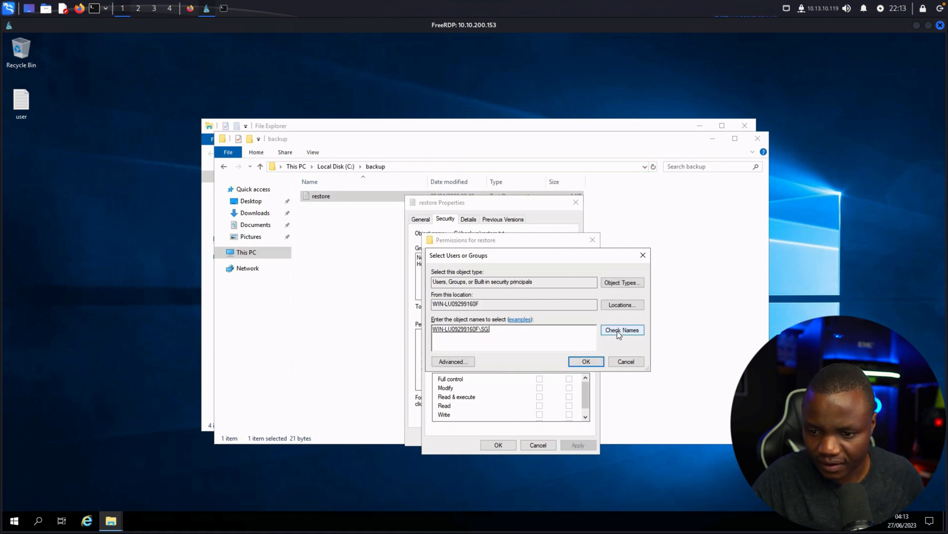
pyautogui.click(585, 362)
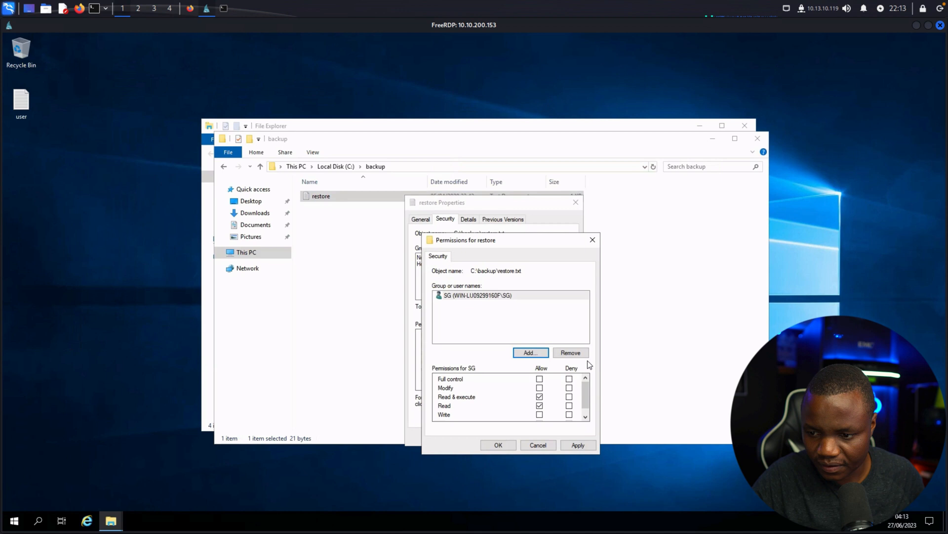
# Step: Grant SG full control of restore, apply the permissions, and open the now-readable file
pyautogui.click(539, 378)
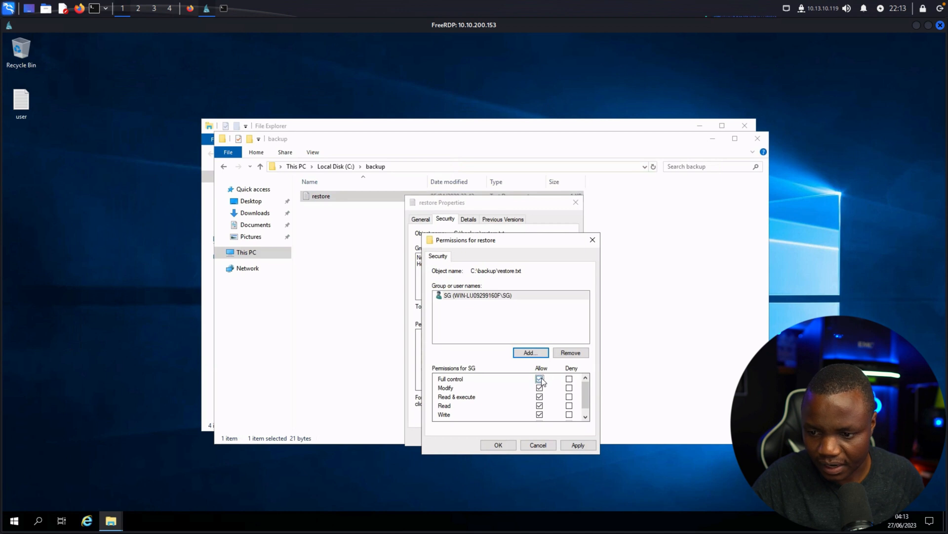
pyautogui.click(578, 444)
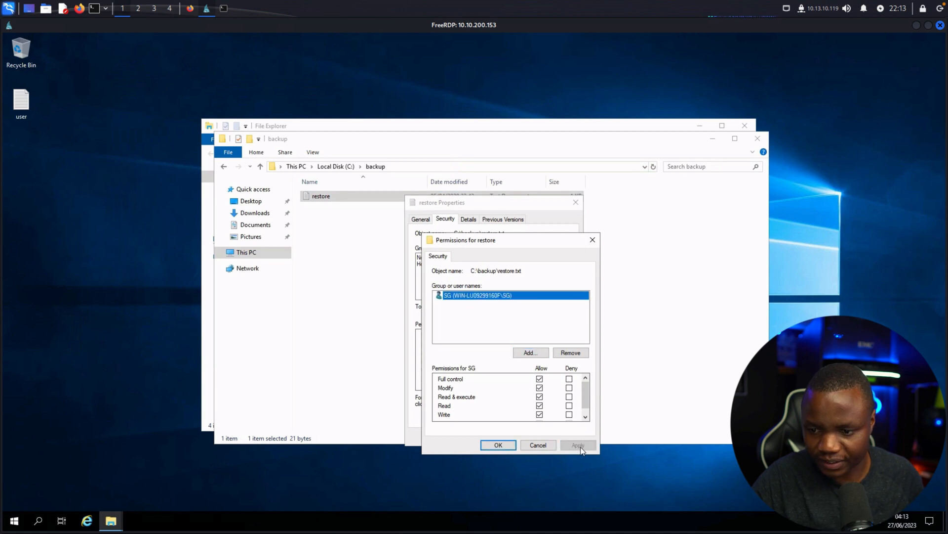
pyautogui.click(578, 445)
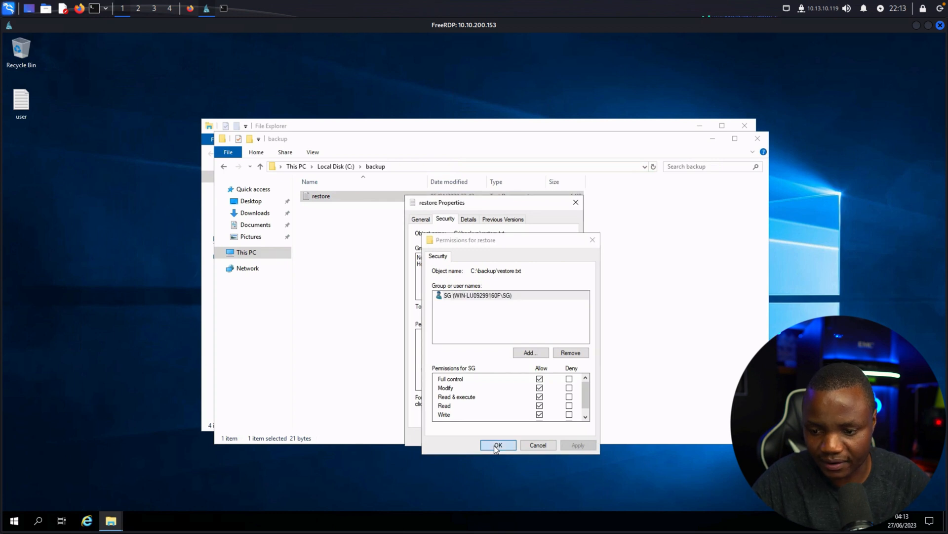
pyautogui.click(498, 445)
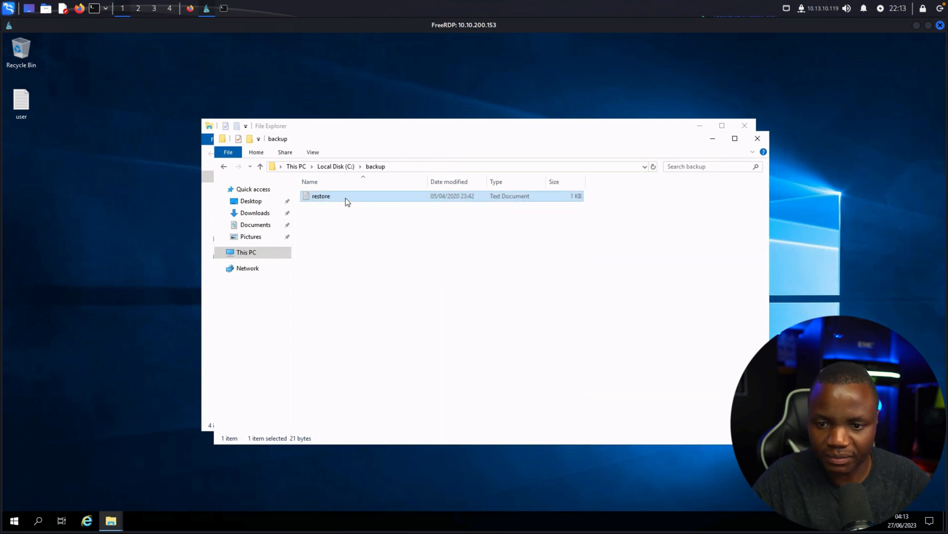
pyautogui.doubleClick(321, 196)
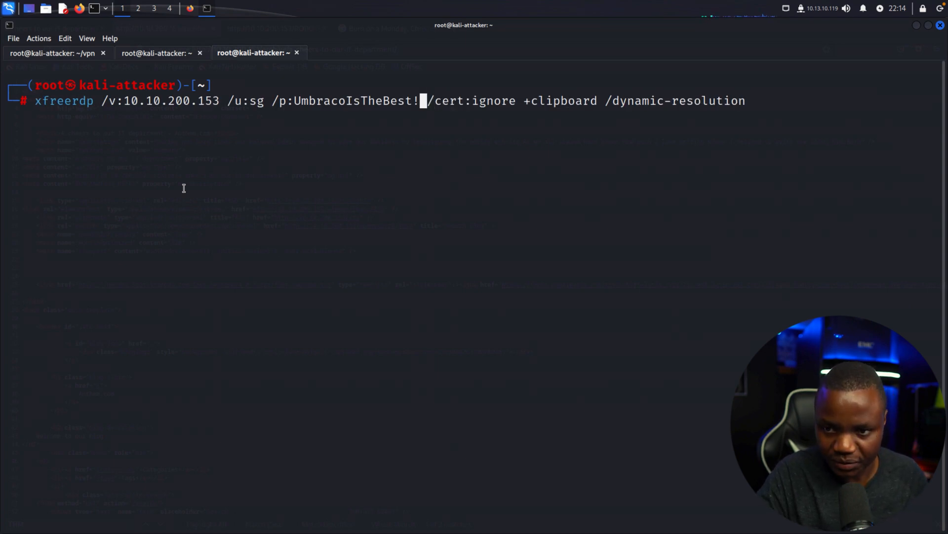
# Step: Rerun the xfreerdp command with the pasted admin password to reach the Windows desktop
pyautogui.press('BackSpace')
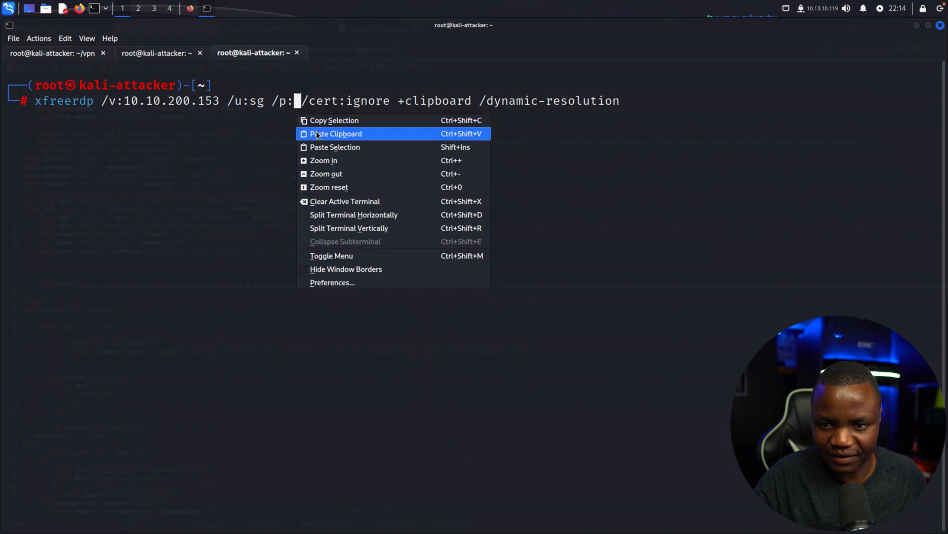
pyautogui.click(335, 133)
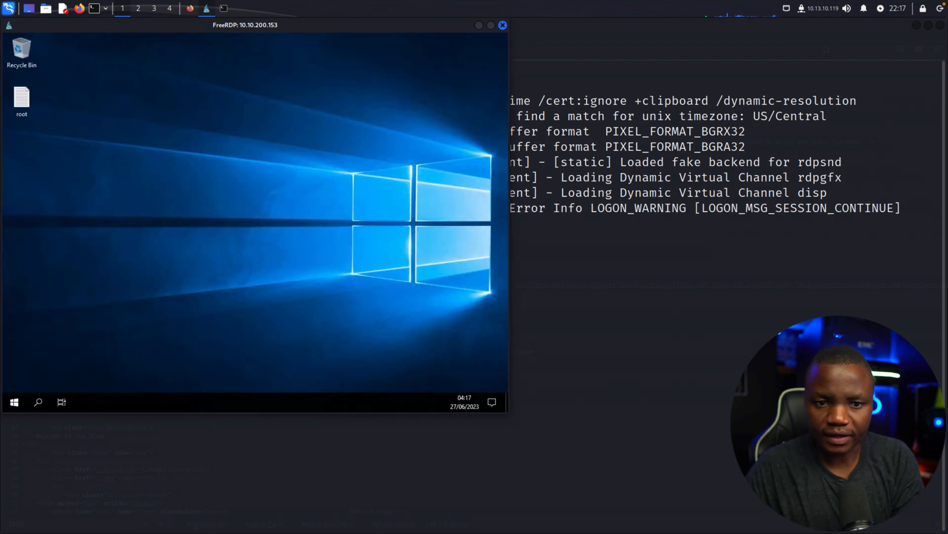
pyautogui.moveTo(490, 24)
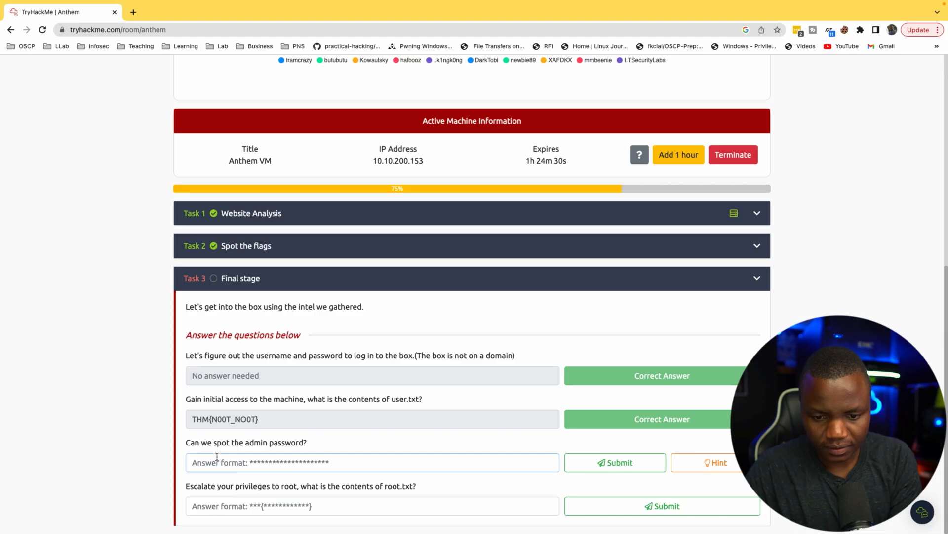
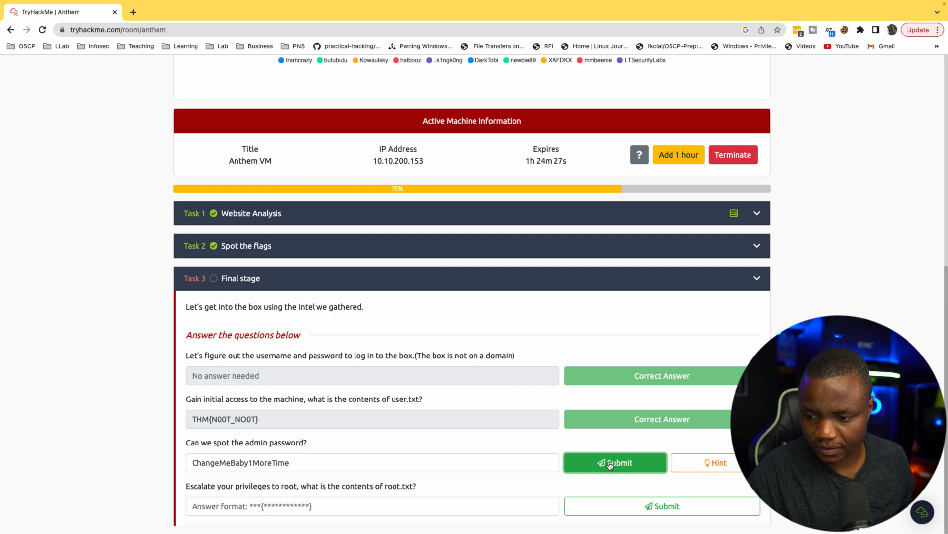
pyautogui.click(616, 463)
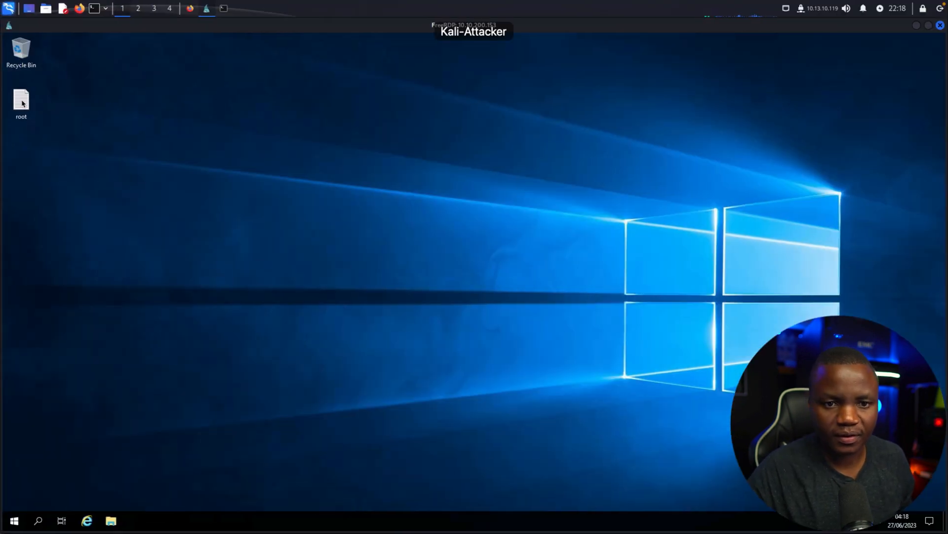
pyautogui.doubleClick(21, 103)
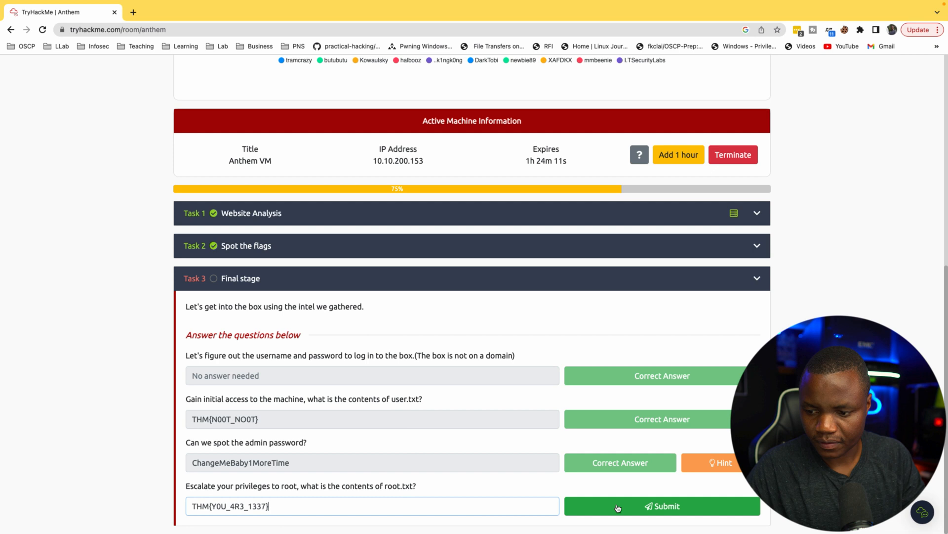
pyautogui.click(662, 506)
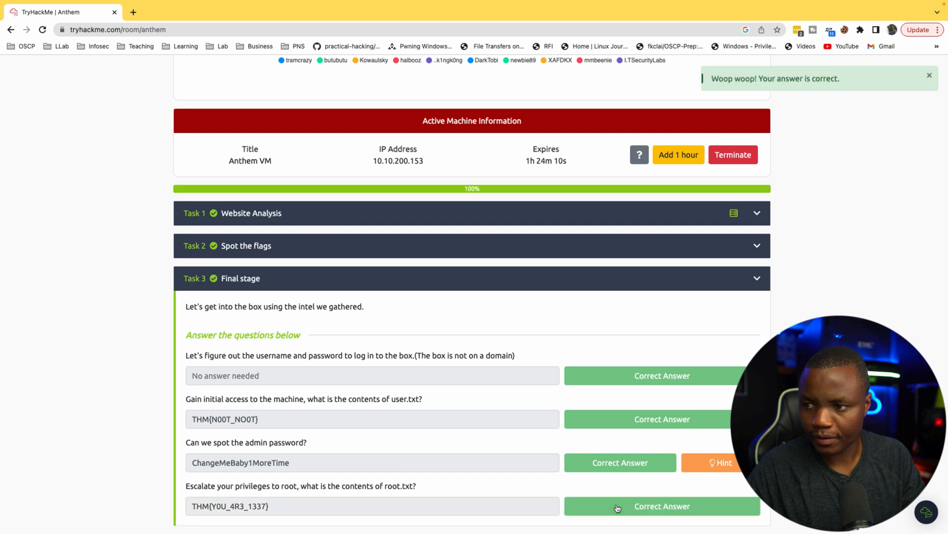
pyautogui.click(661, 505)
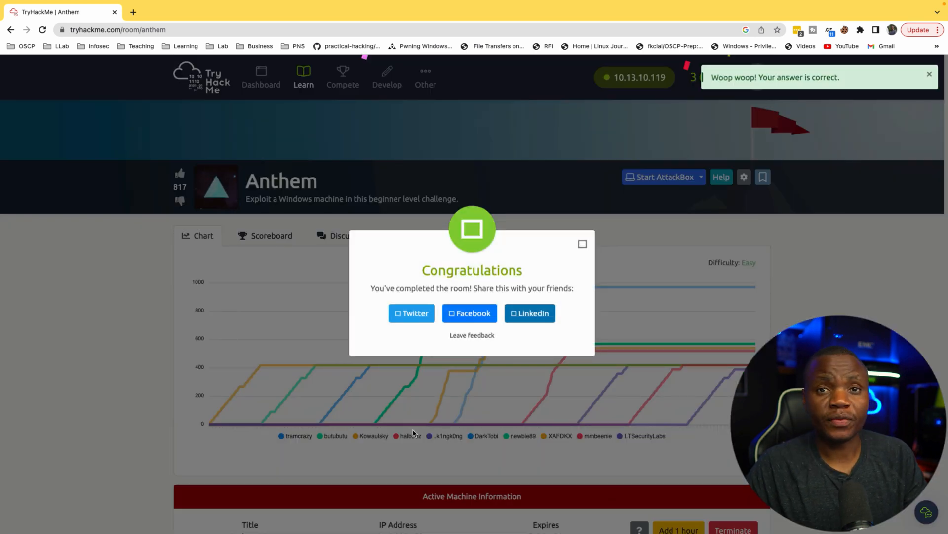